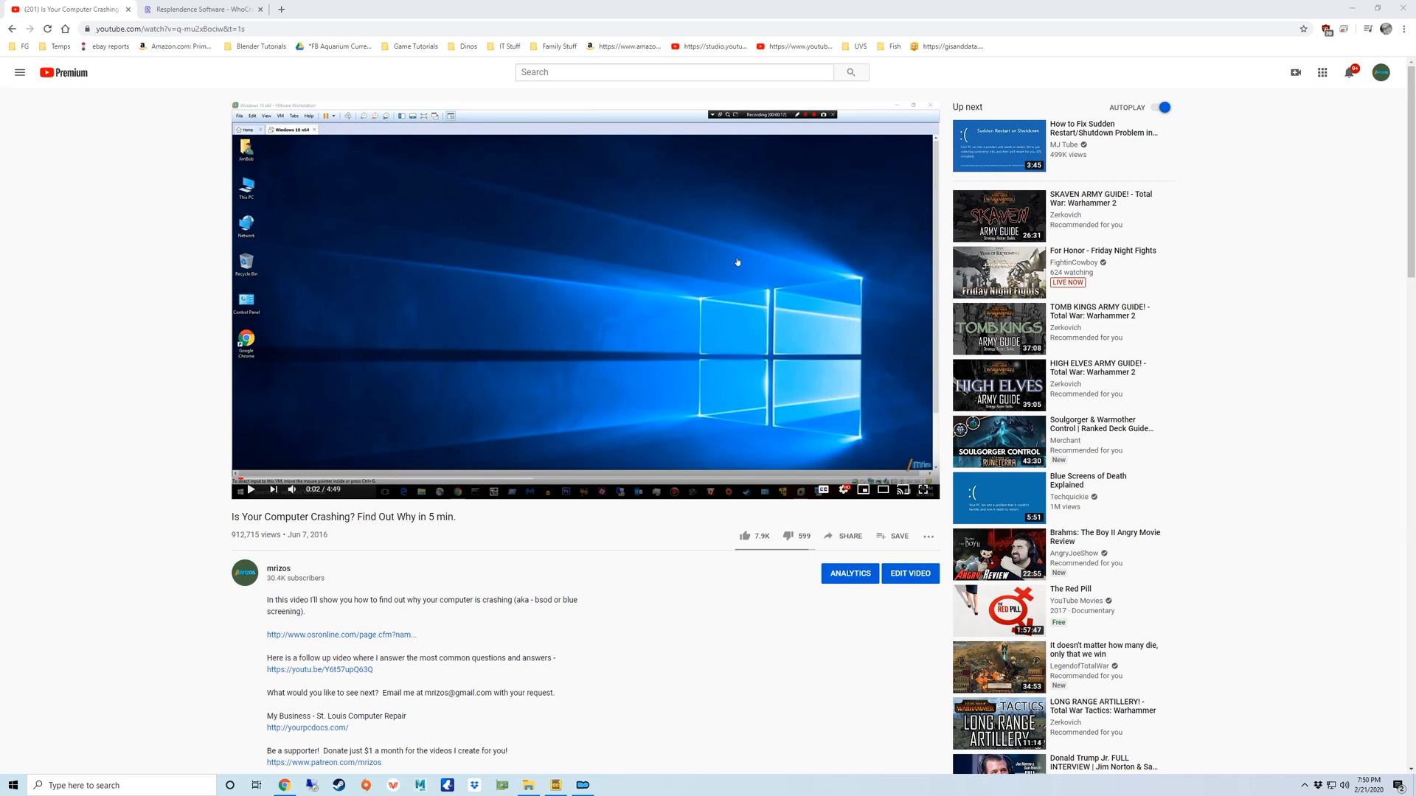
mouse_move(323, 761)
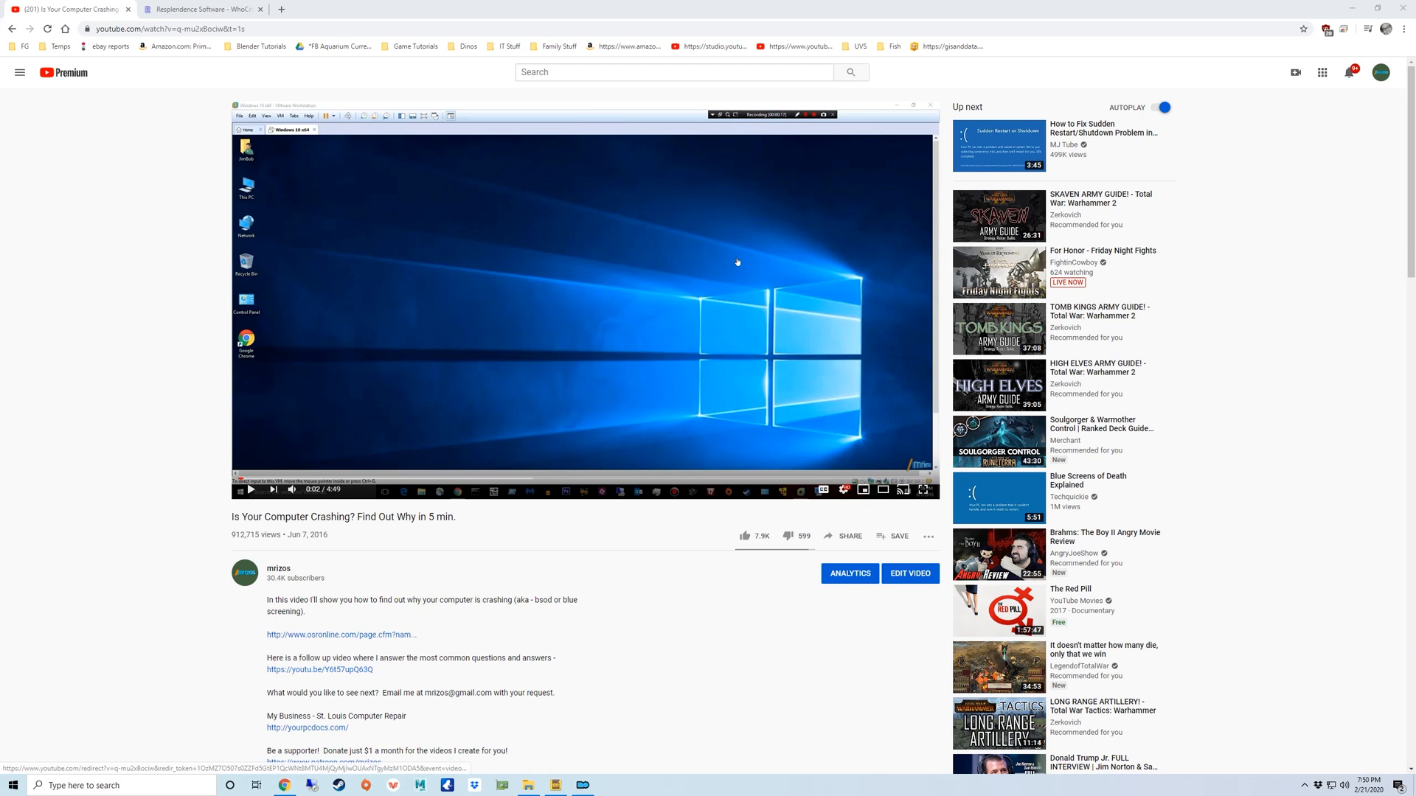
mouse_move(341, 635)
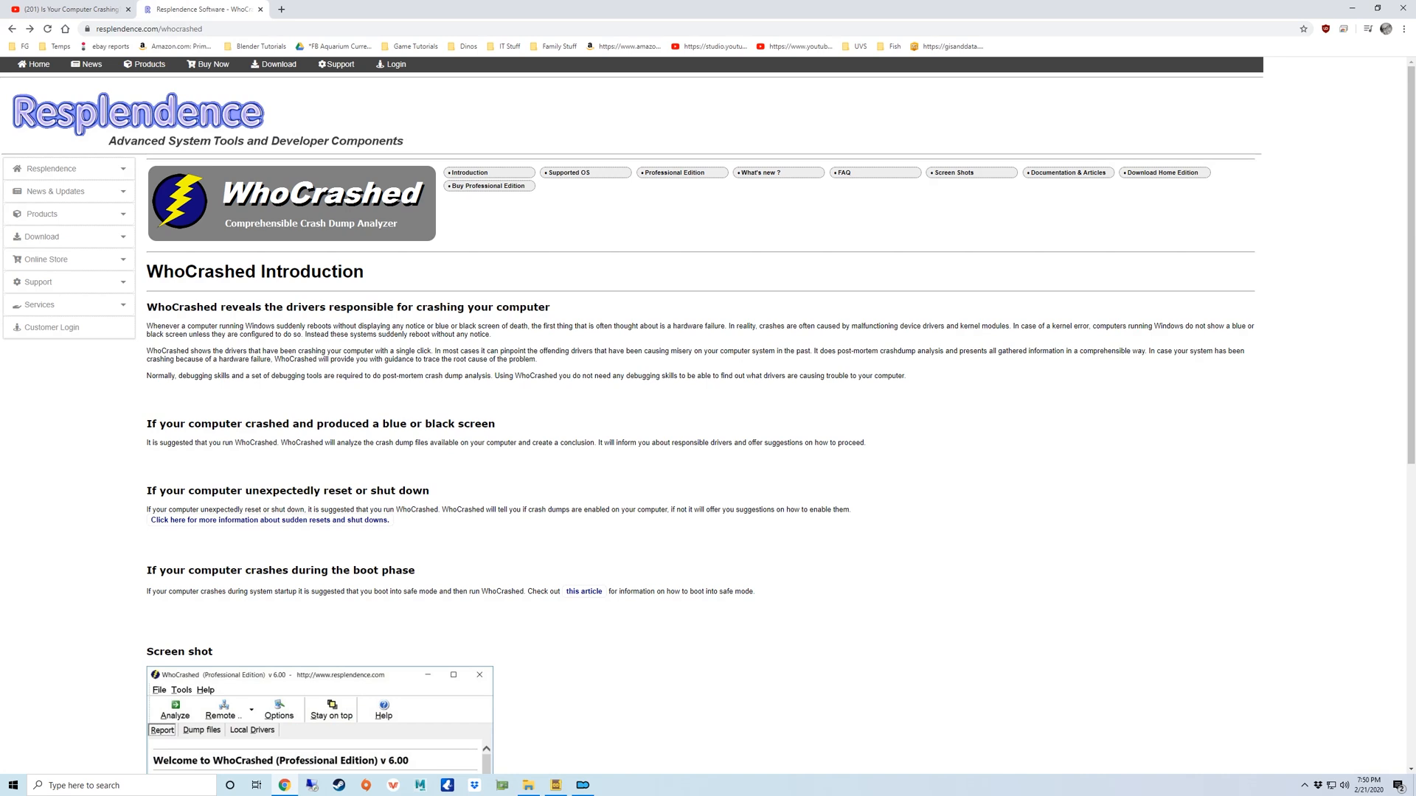
mouse_move(1163, 172)
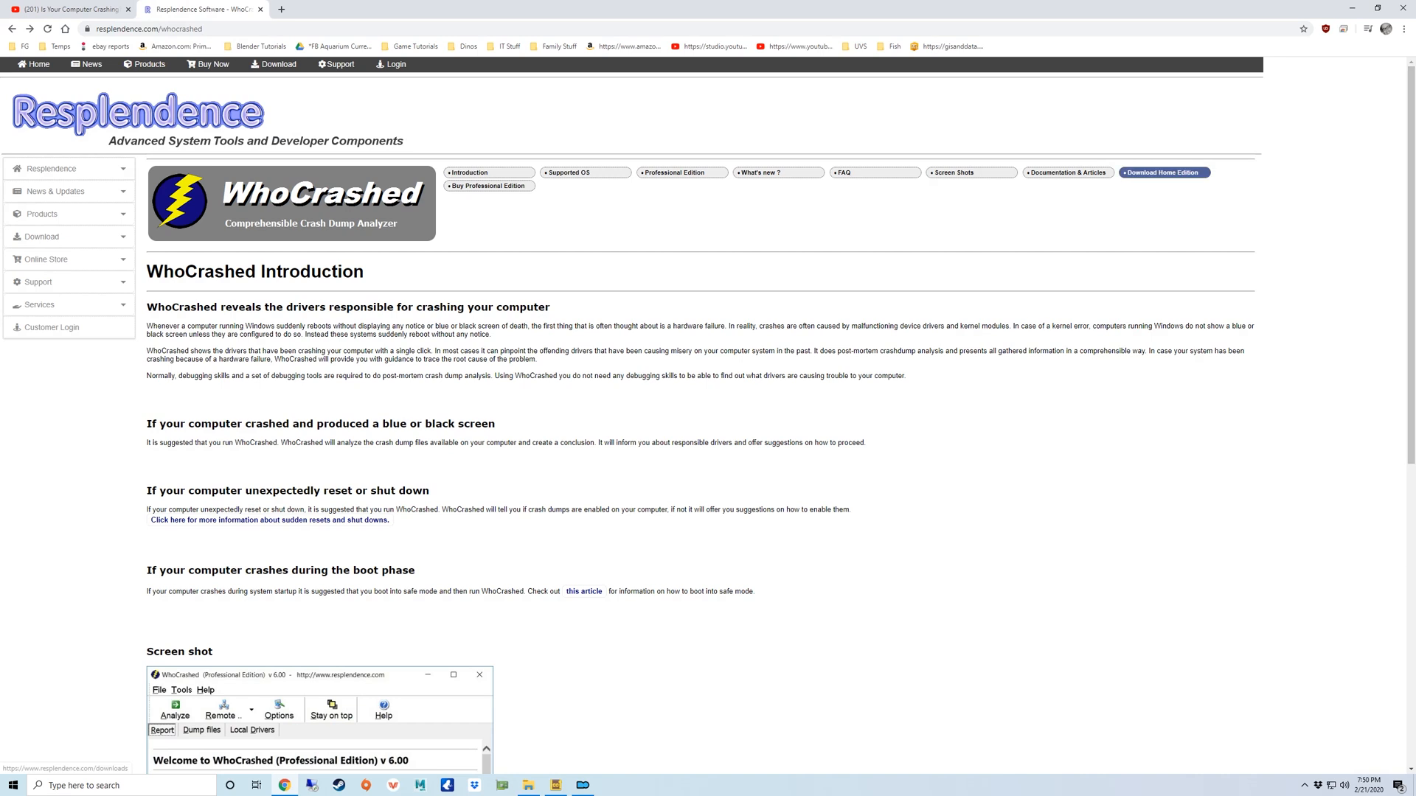
Download the free WhoCrashed 6.65 Home Edition installer from Resplendence's Crash Analysis Tools downloads
click(1164, 172)
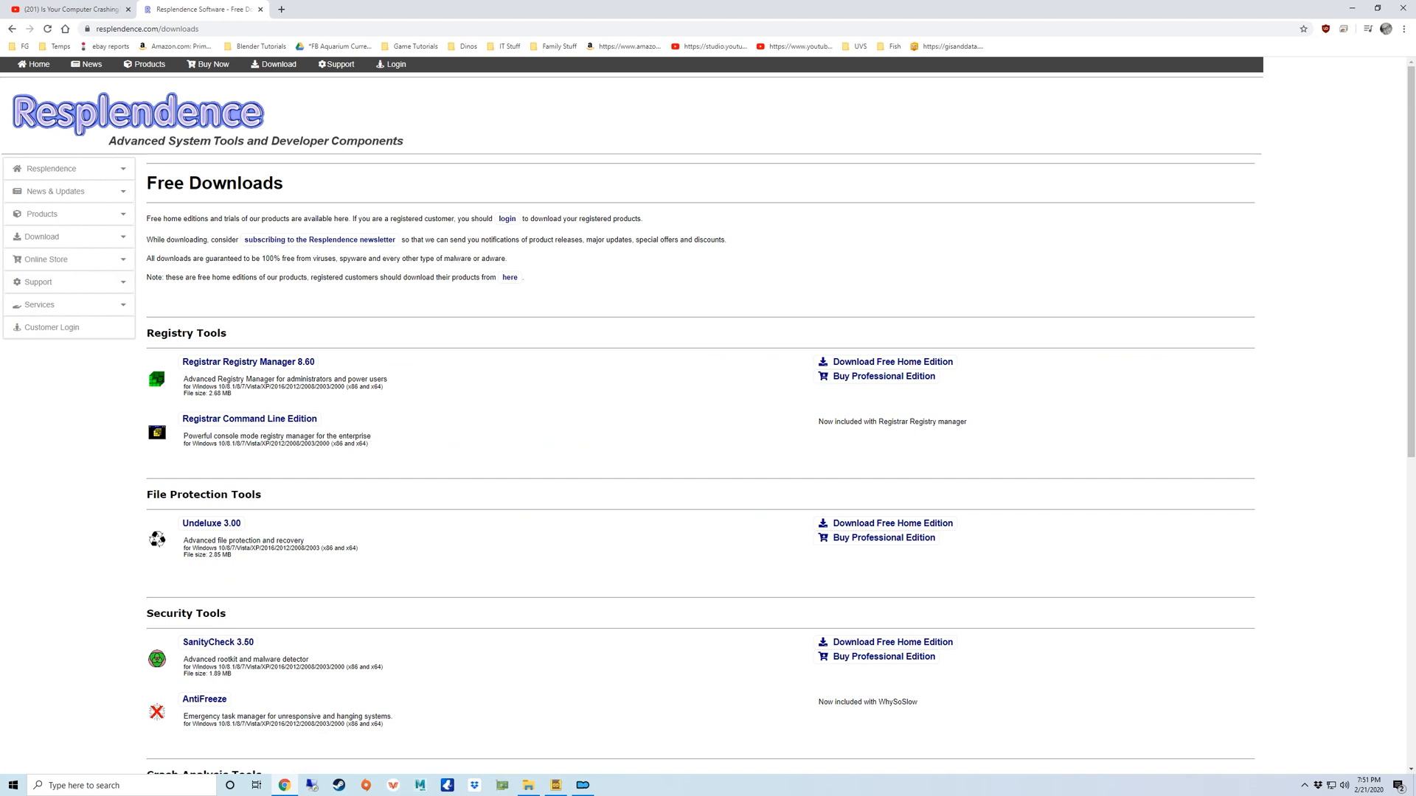
scroll(down, 3)
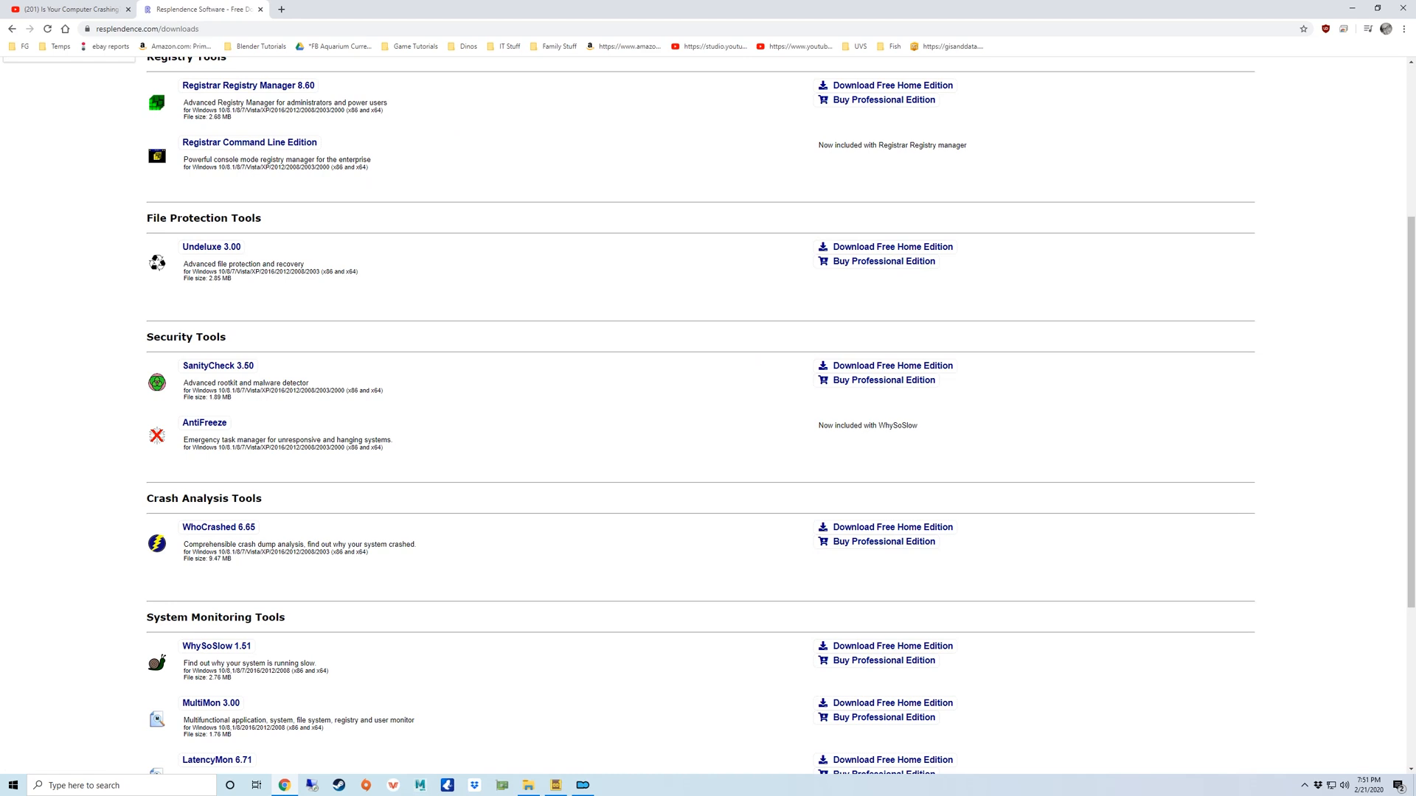
mouse_move(893, 528)
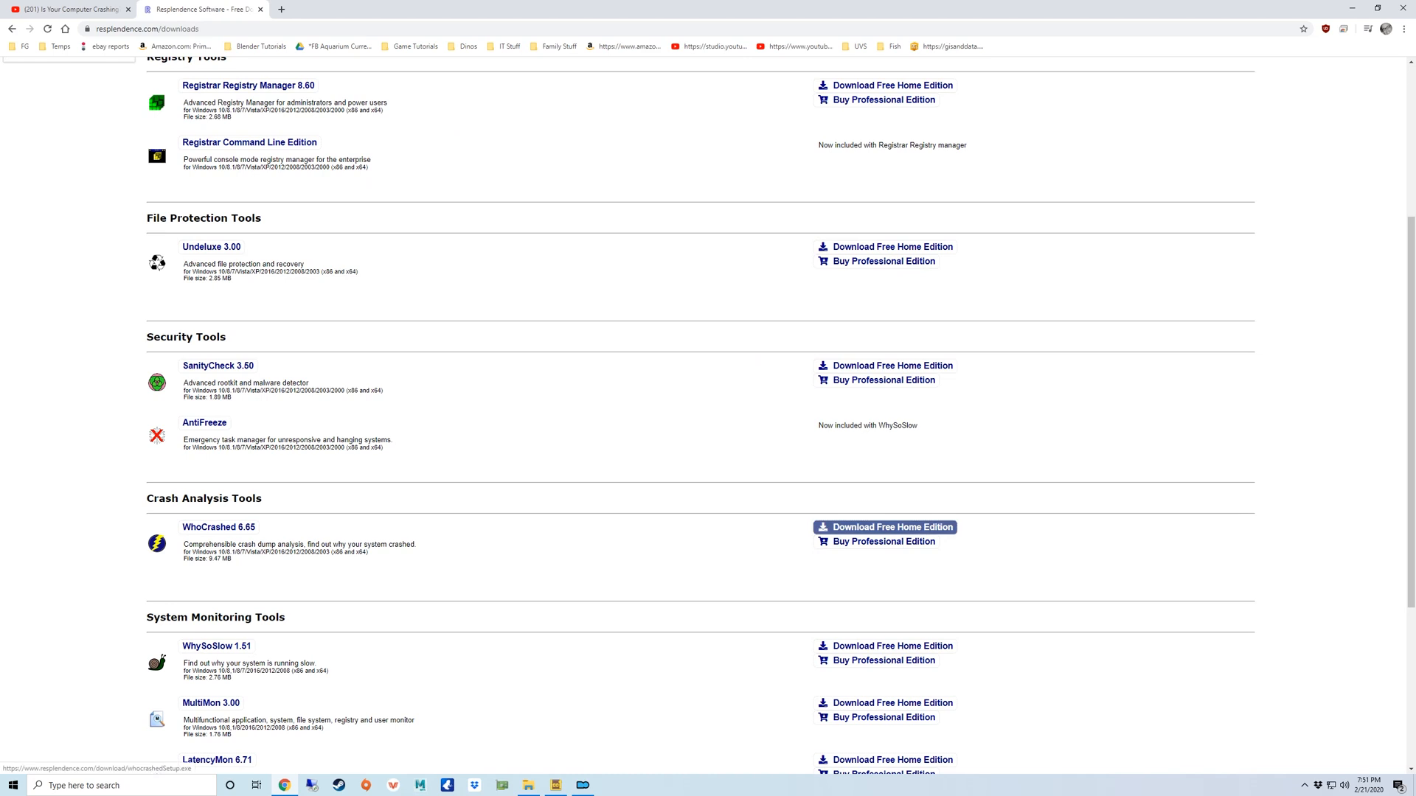
click(885, 526)
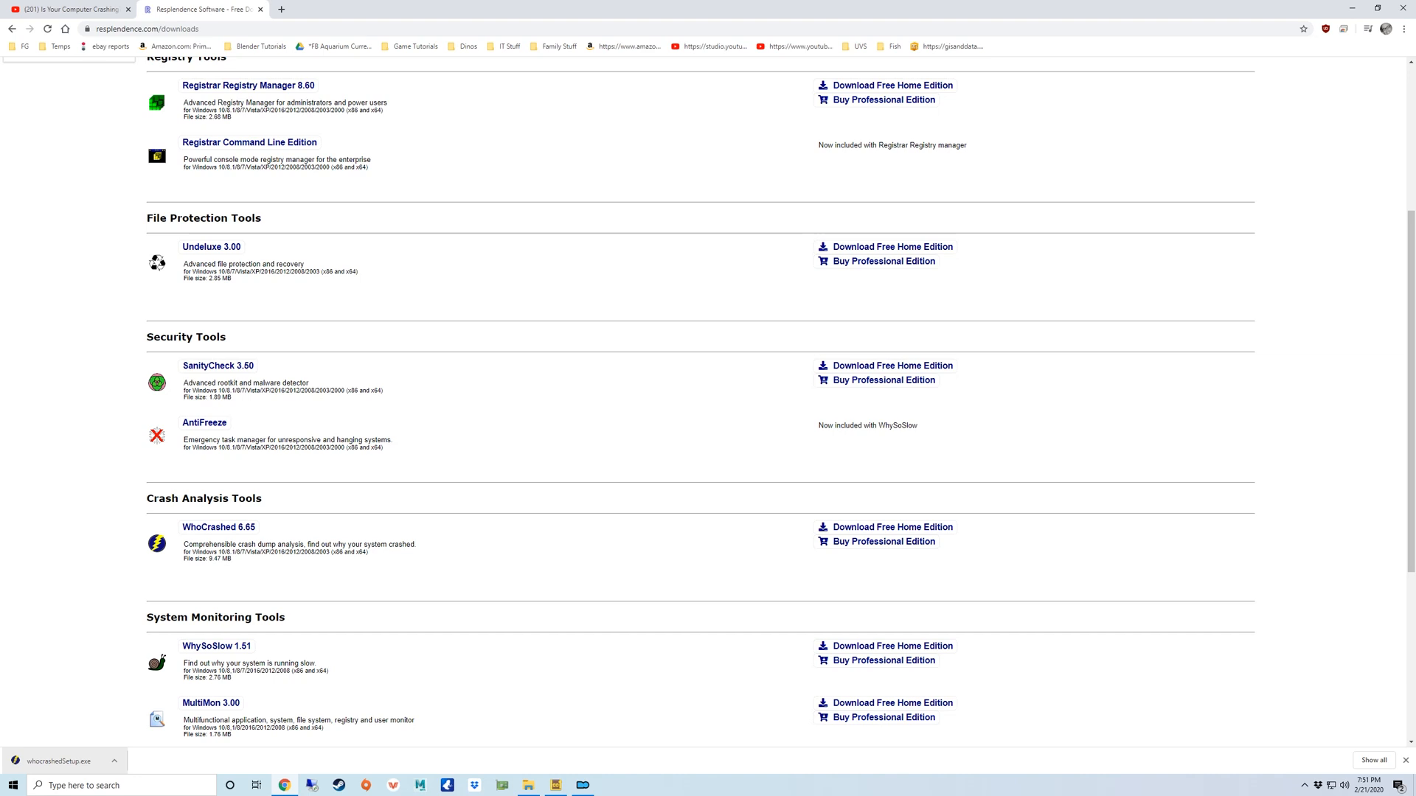
Install WhoCrashed 6.65 Home Edition with a desktop shortcut, accept the license, and launch it
click(59, 760)
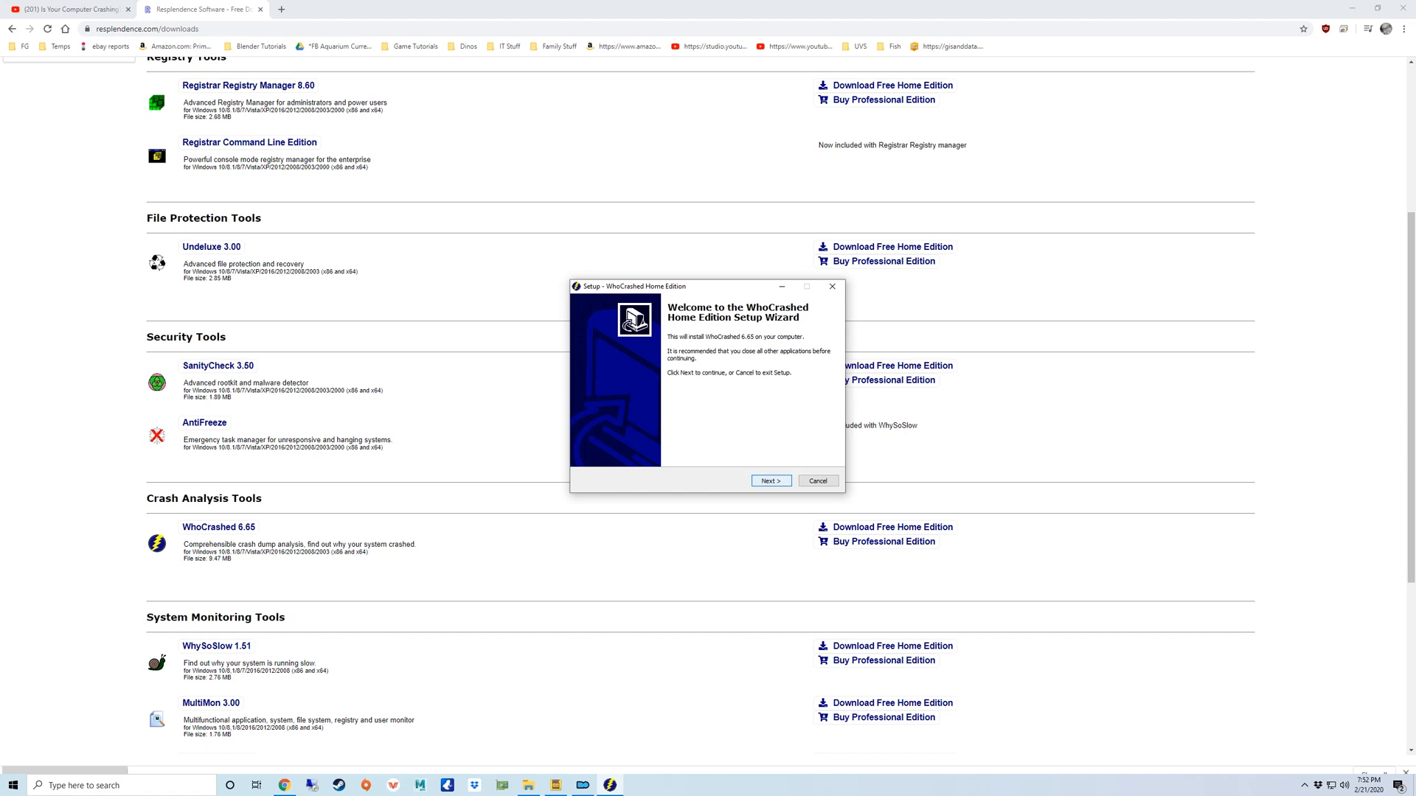
click(769, 480)
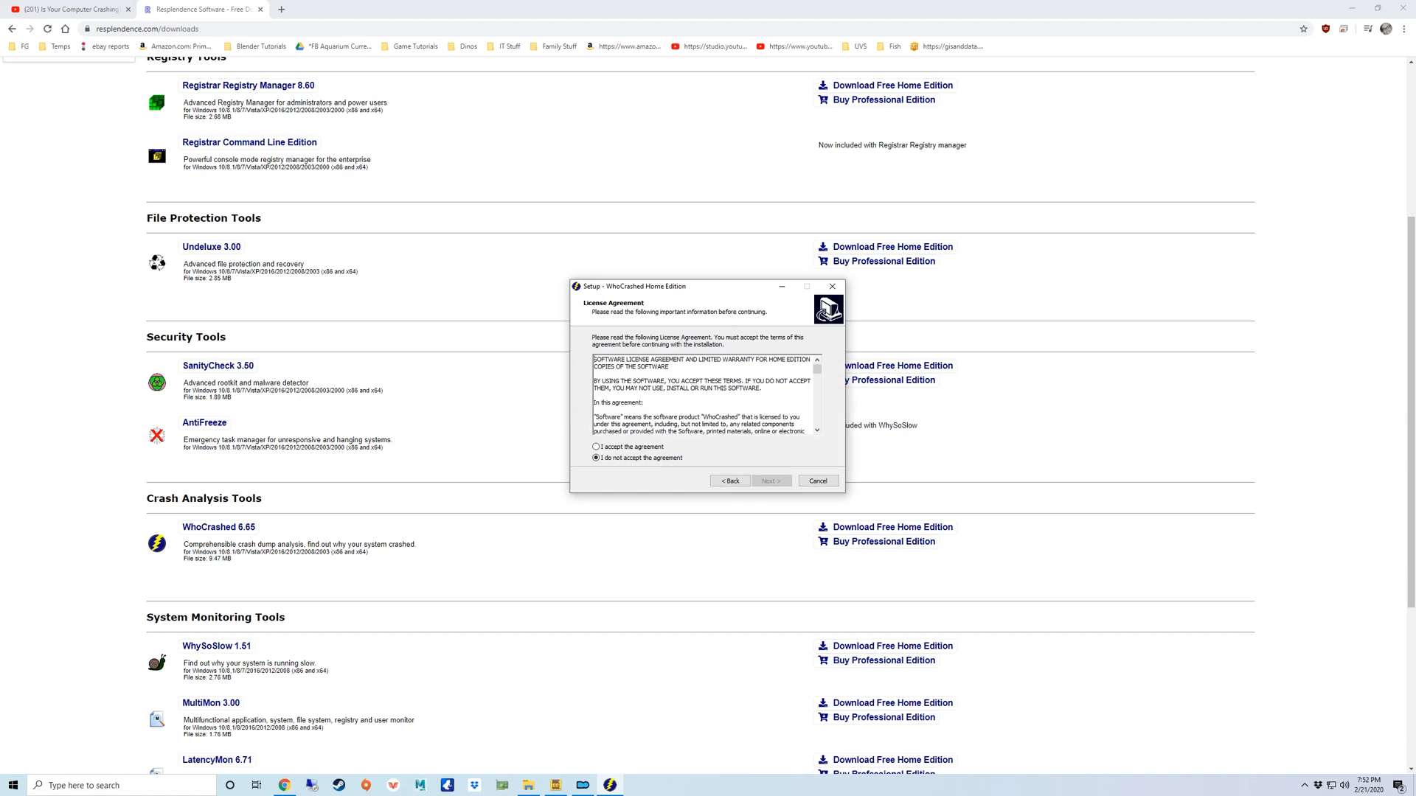
click(595, 446)
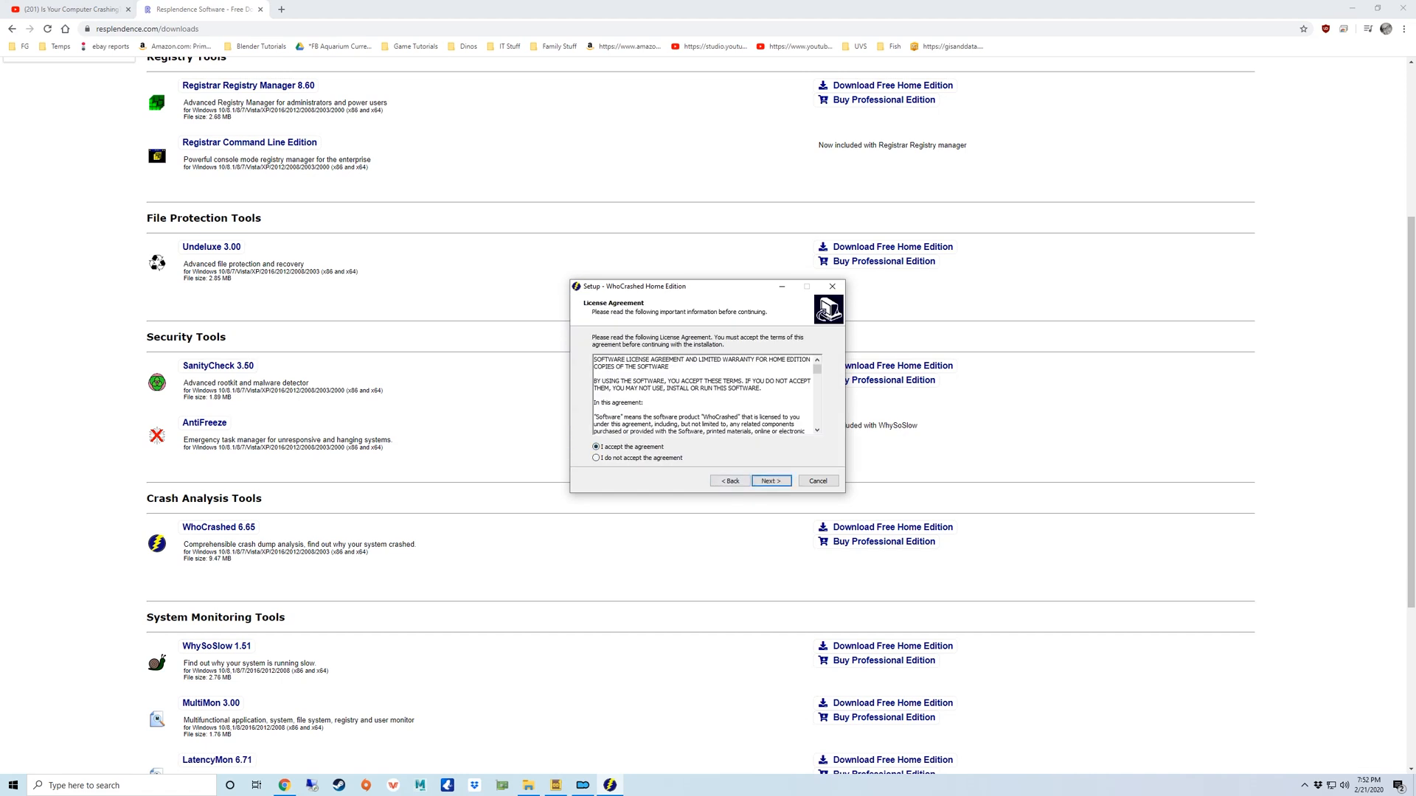
click(769, 480)
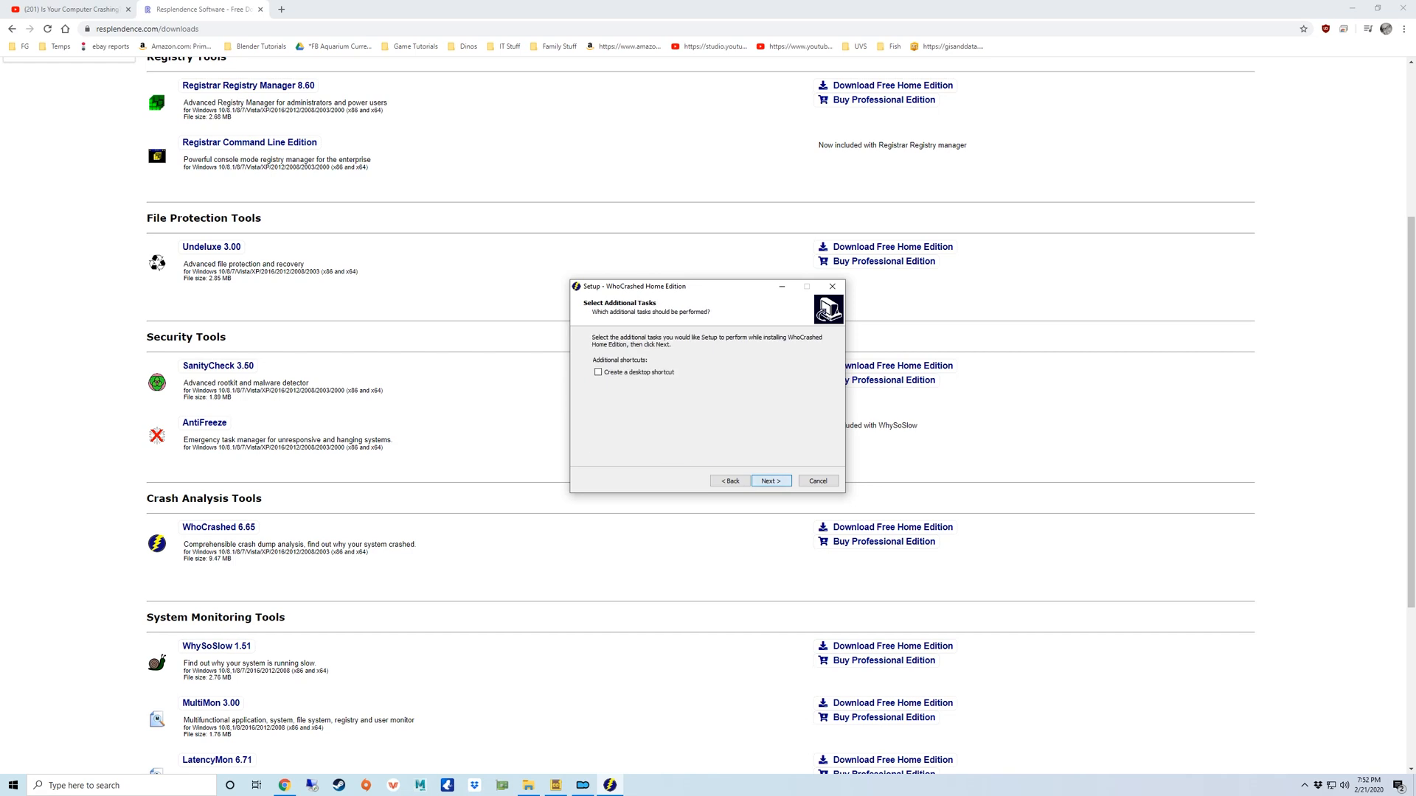
click(598, 372)
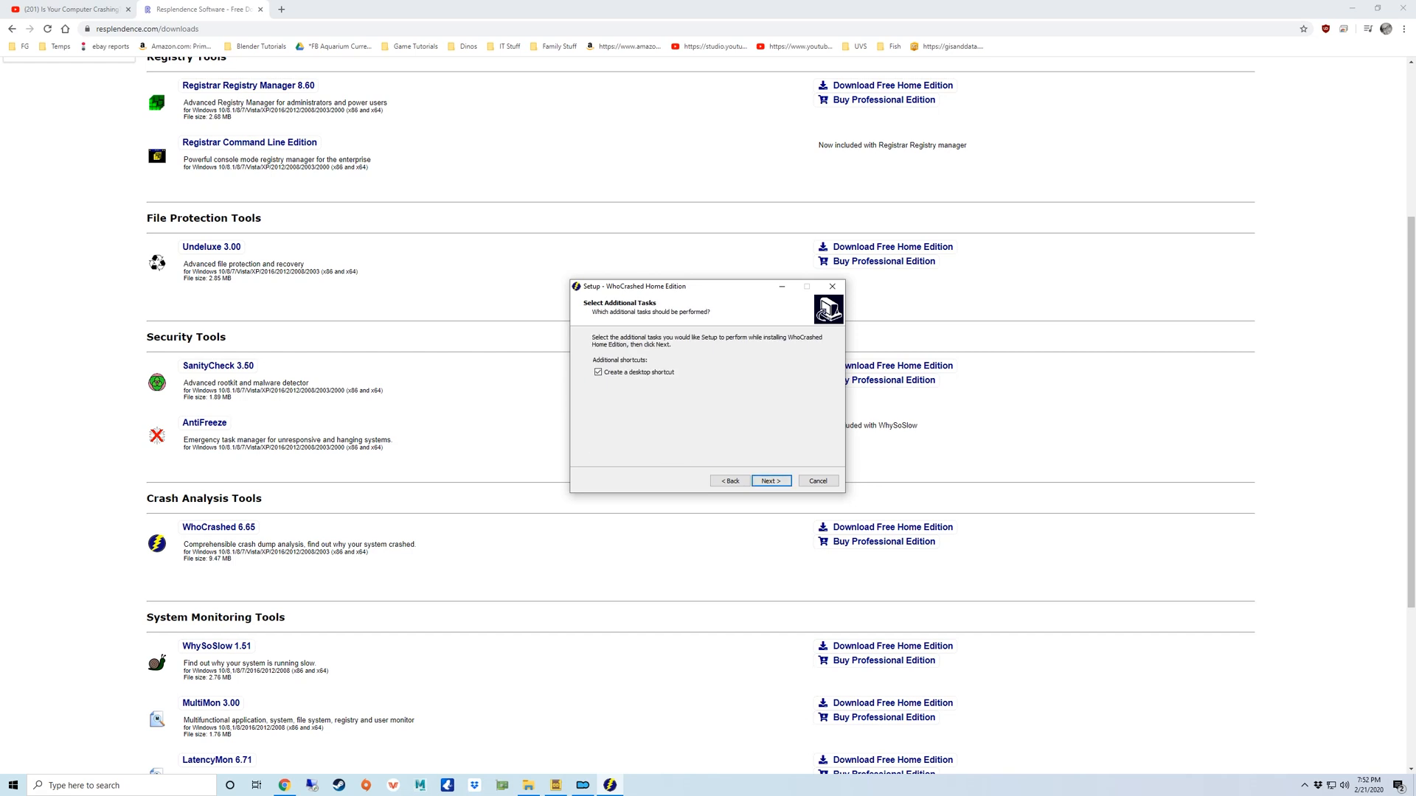
click(769, 480)
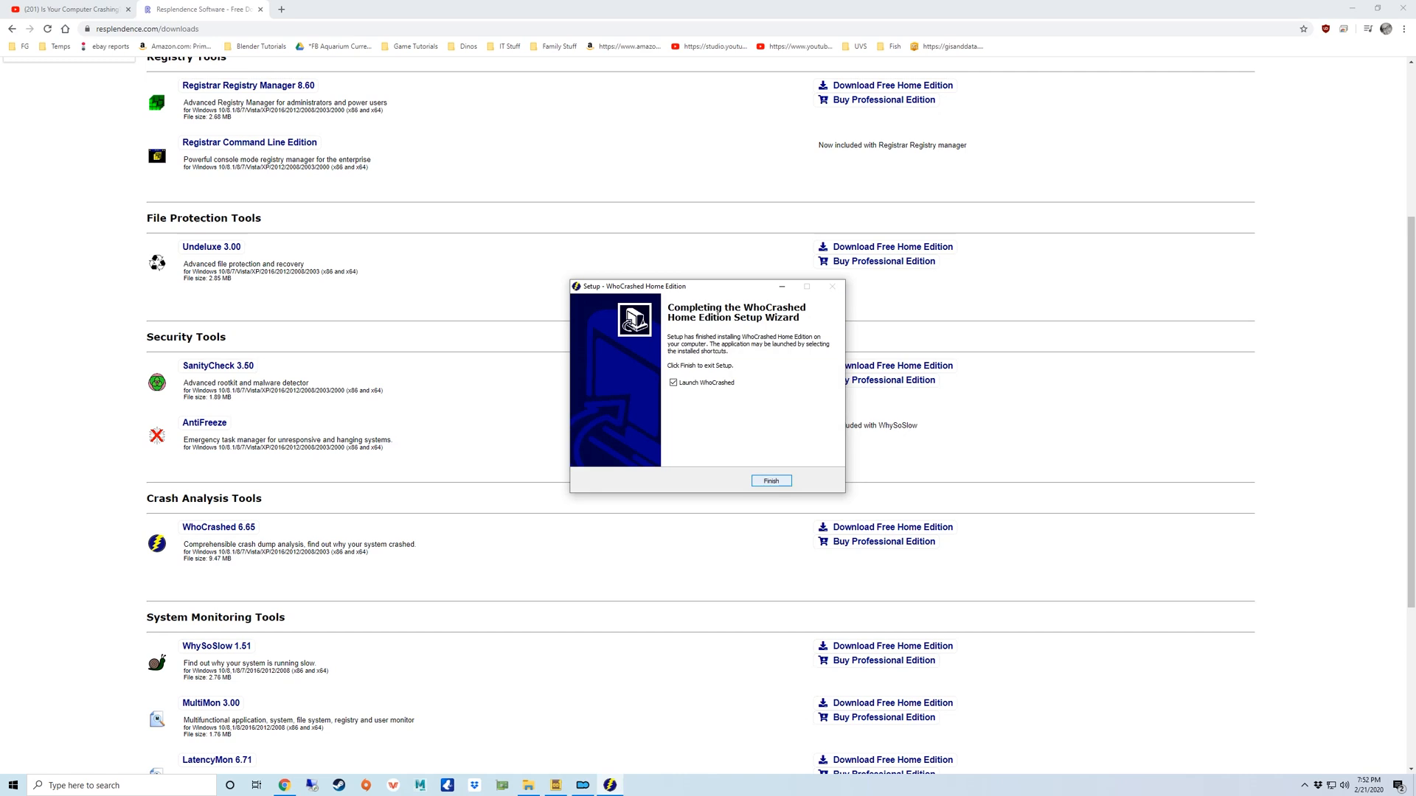
click(770, 479)
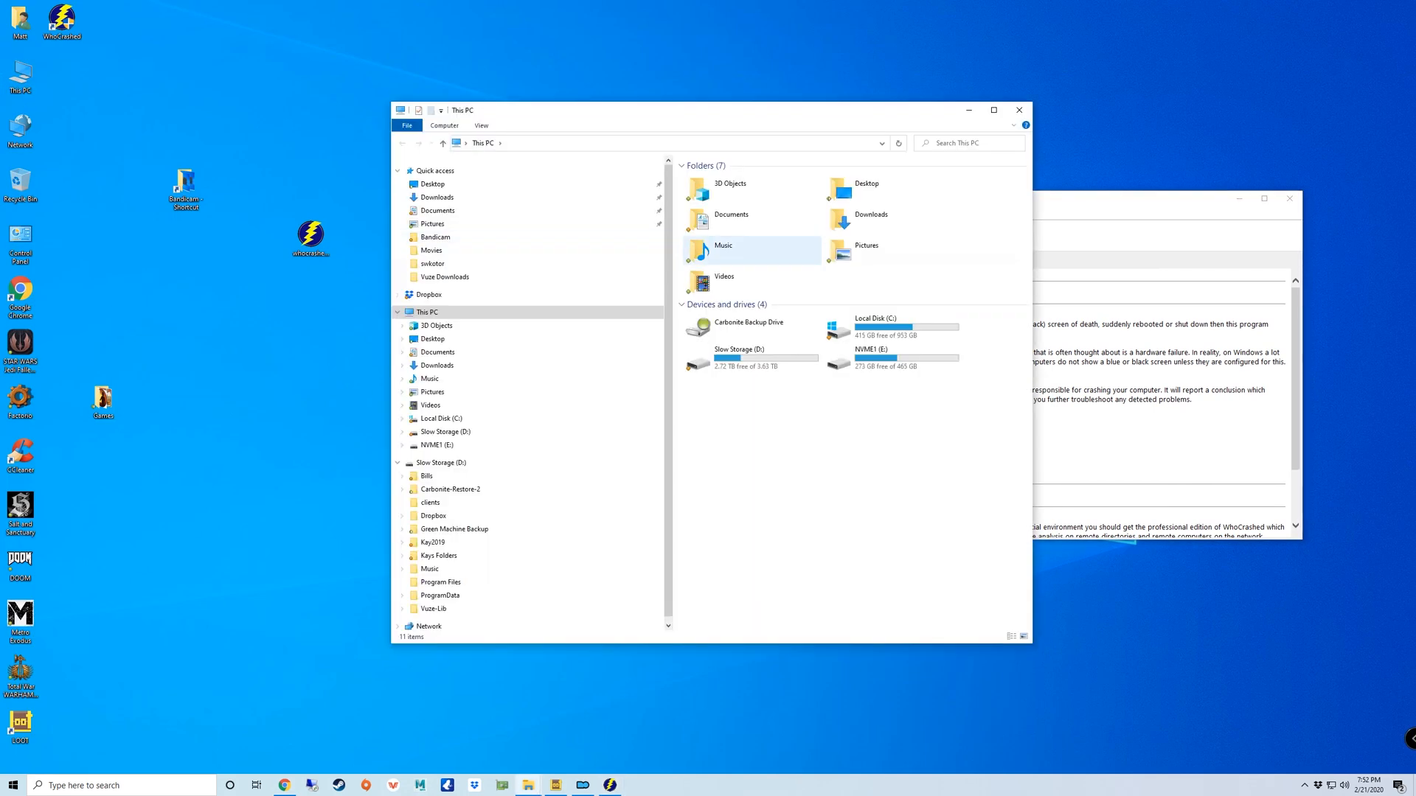
Browse to C:\Windows\Minidump with its single crash dump, then open This PC's system properties
click(737, 358)
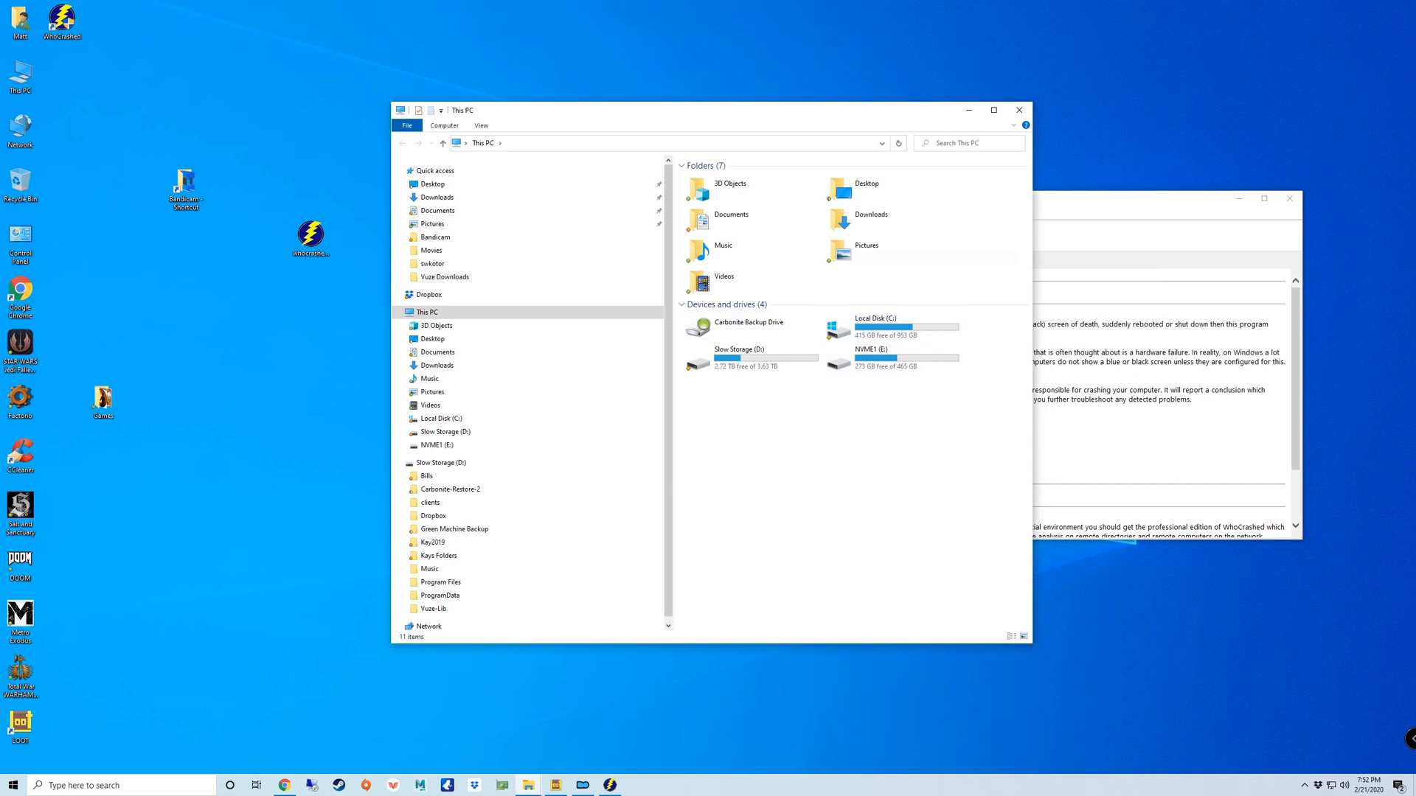
click(889, 326)
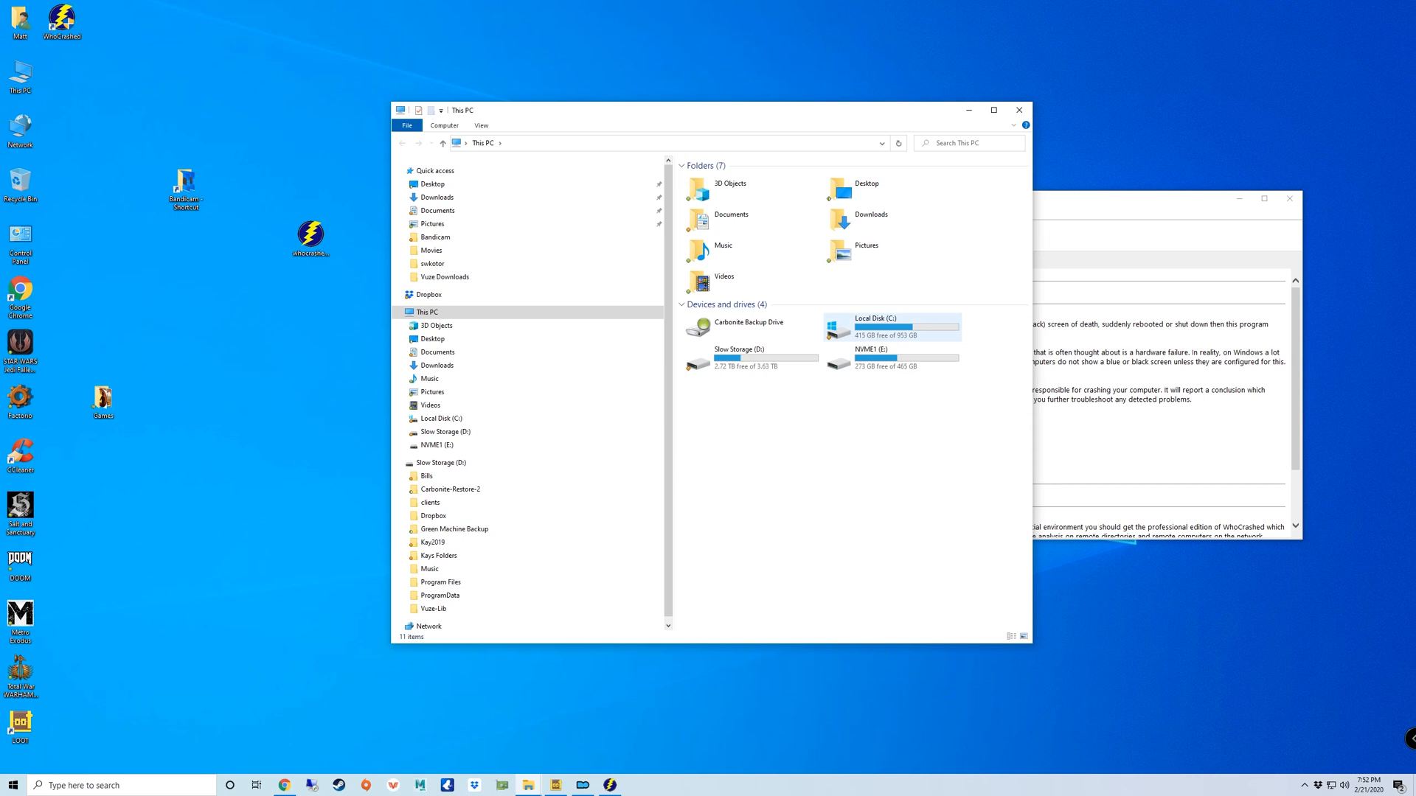
double_click(874, 326)
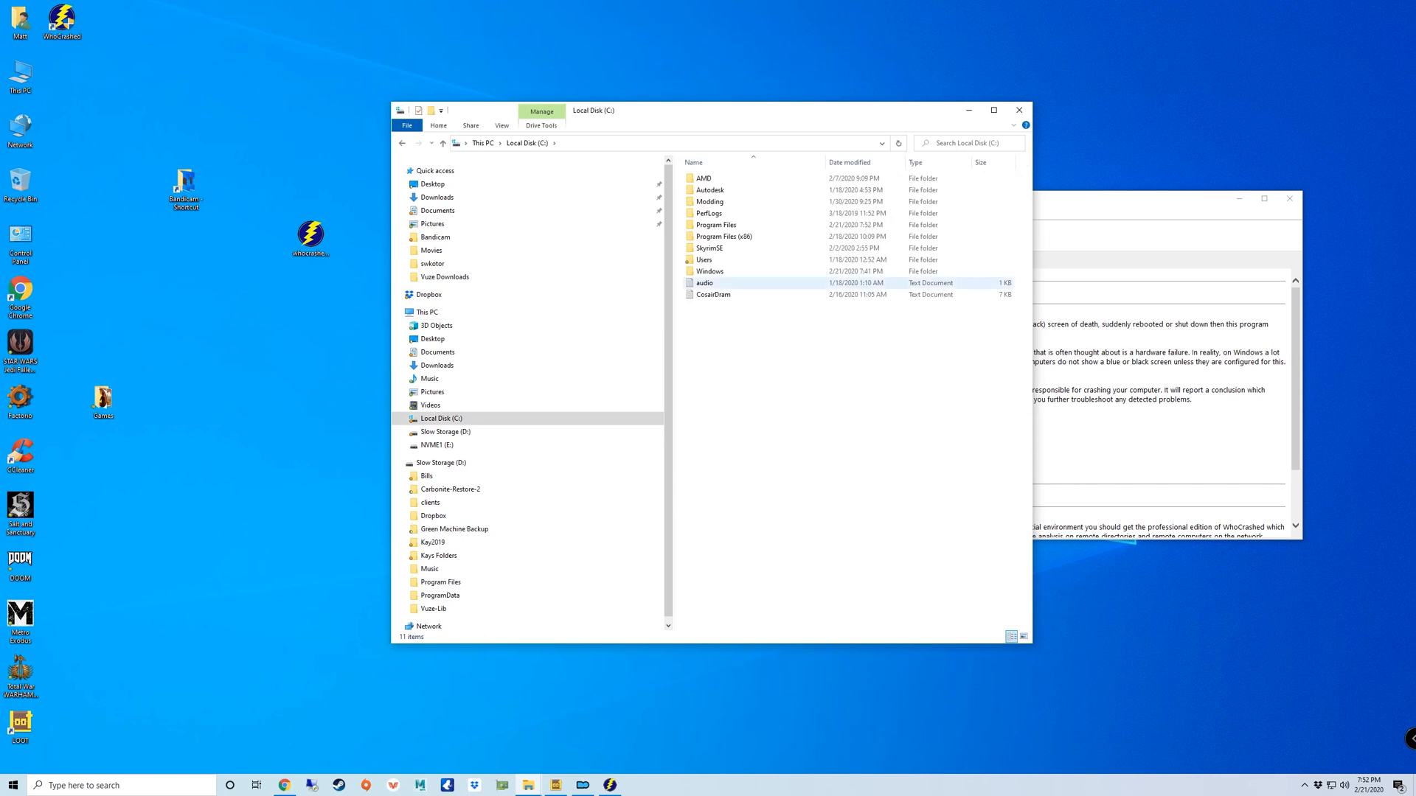
double_click(710, 271)
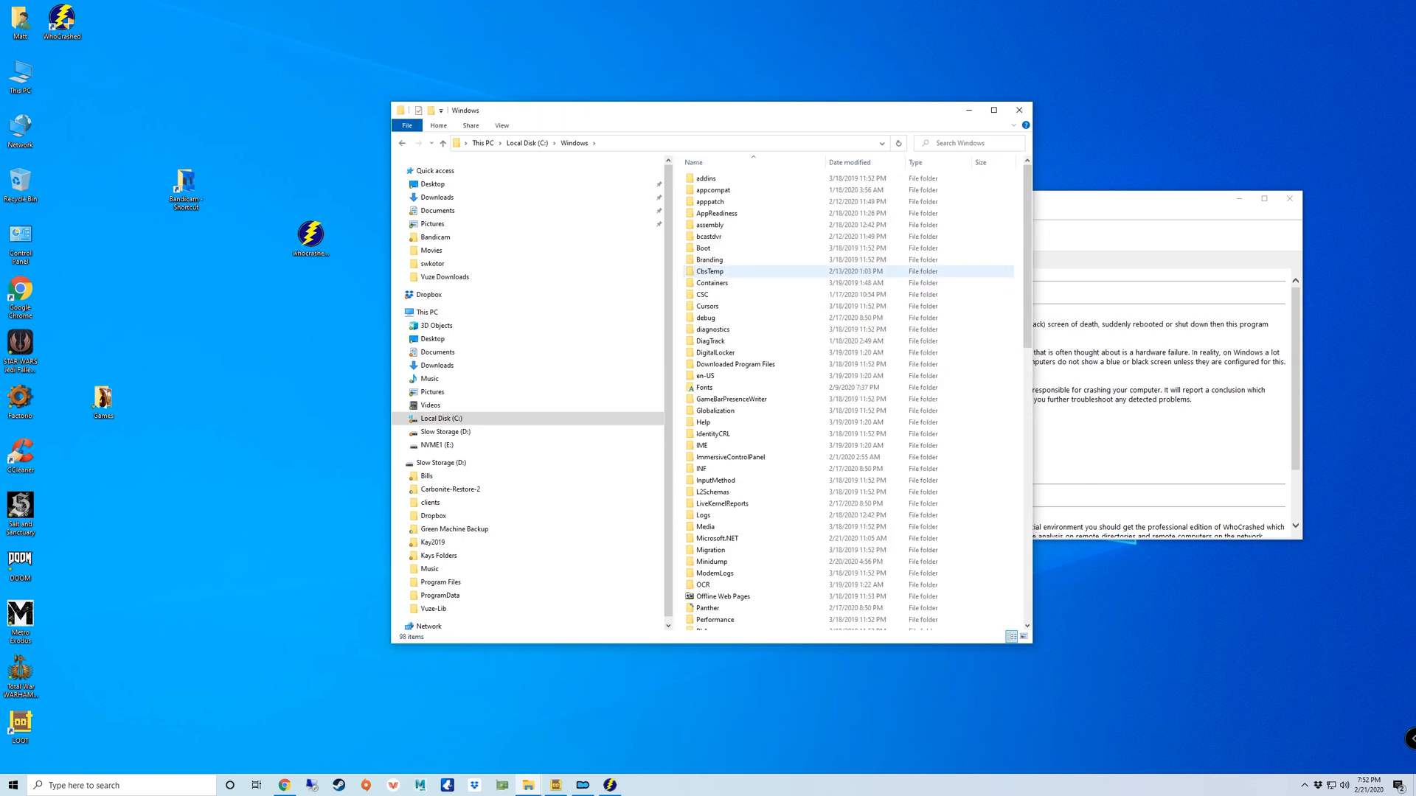
click(712, 446)
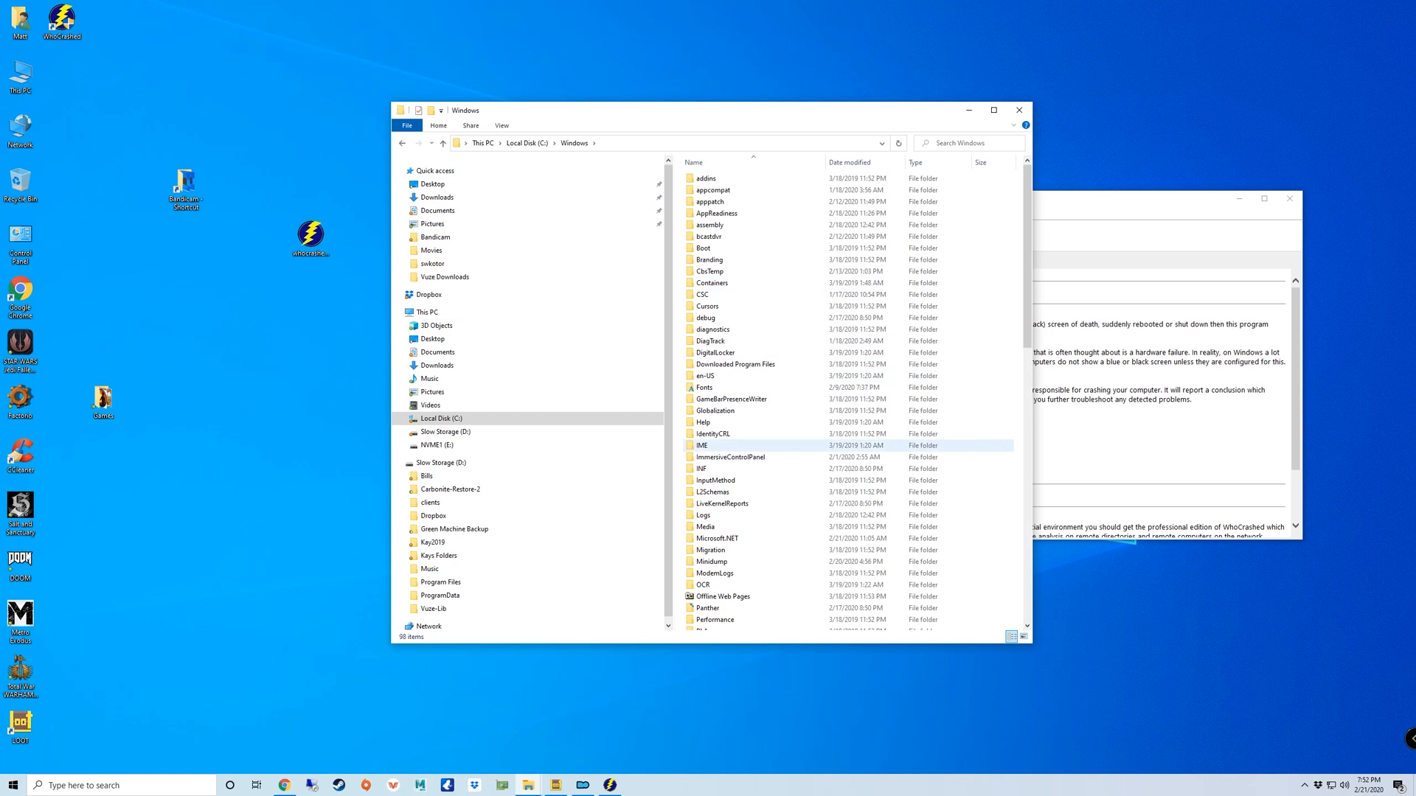
mouse_move(713, 515)
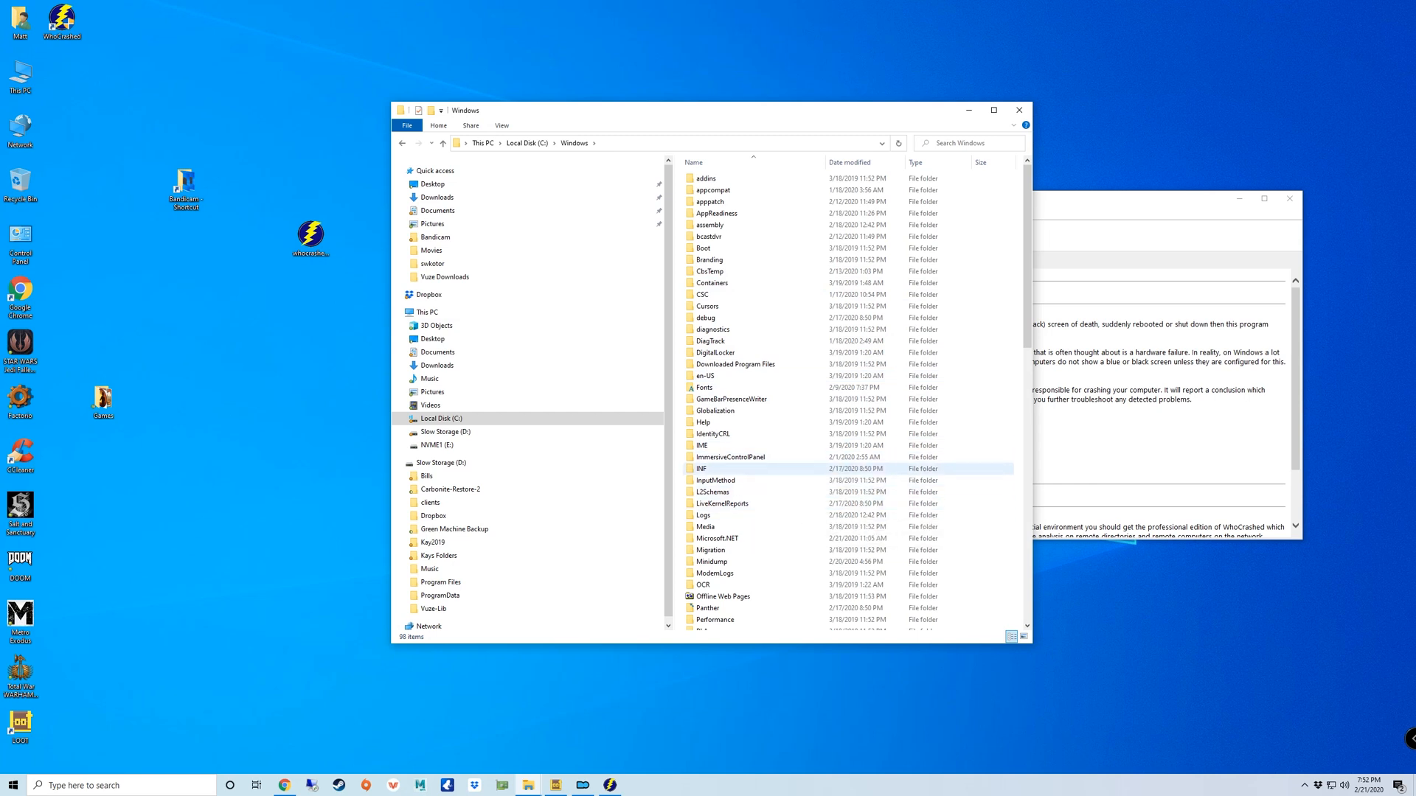
click(712, 434)
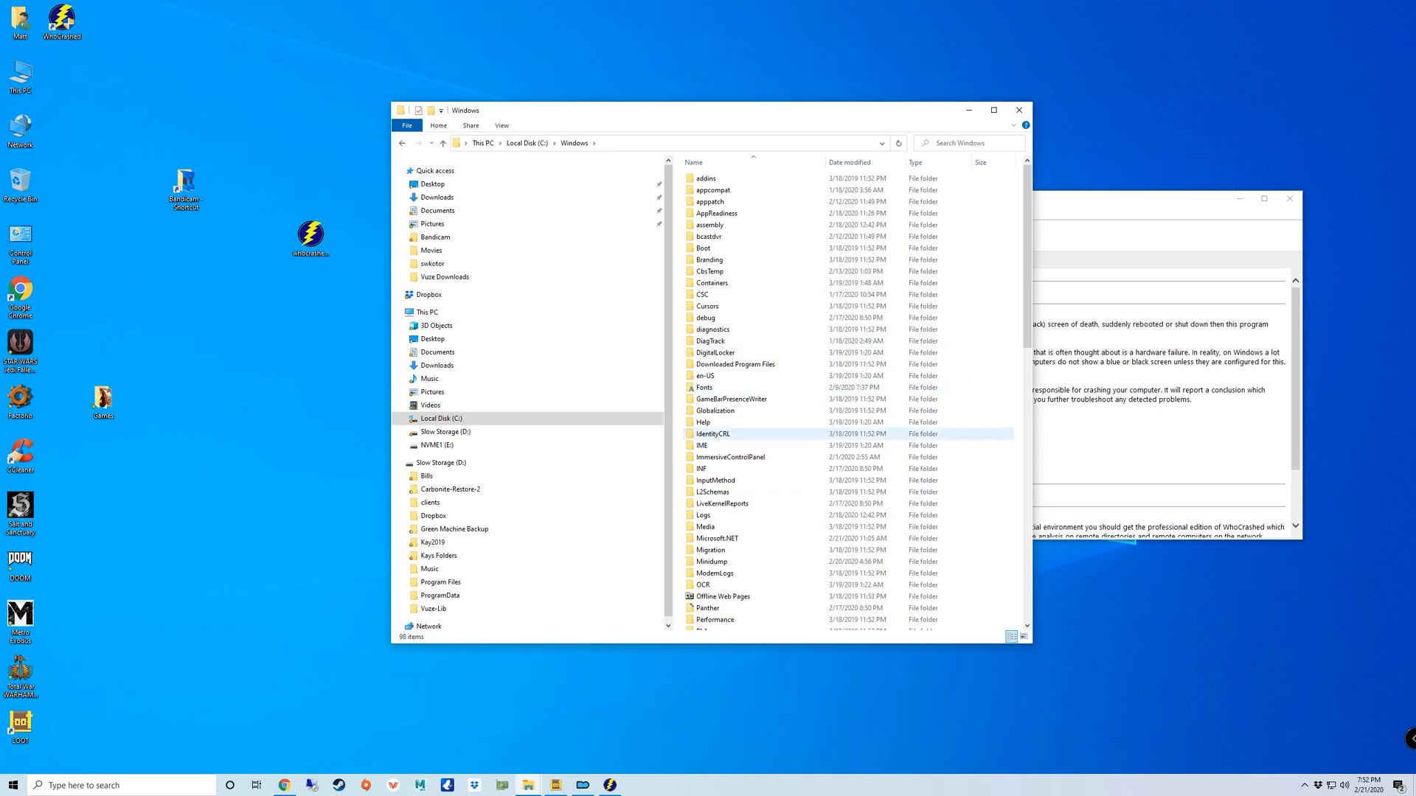
click(703, 584)
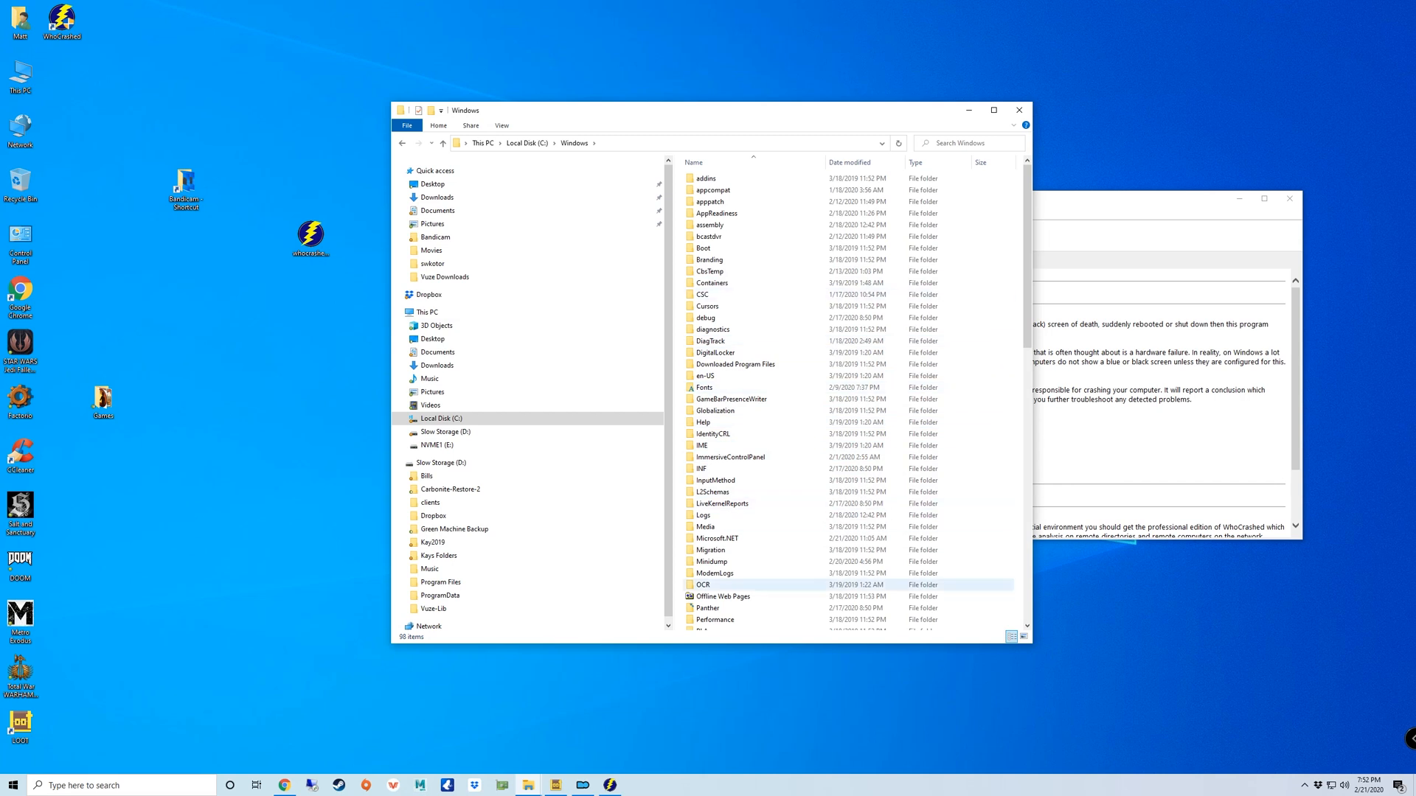
double_click(711, 562)
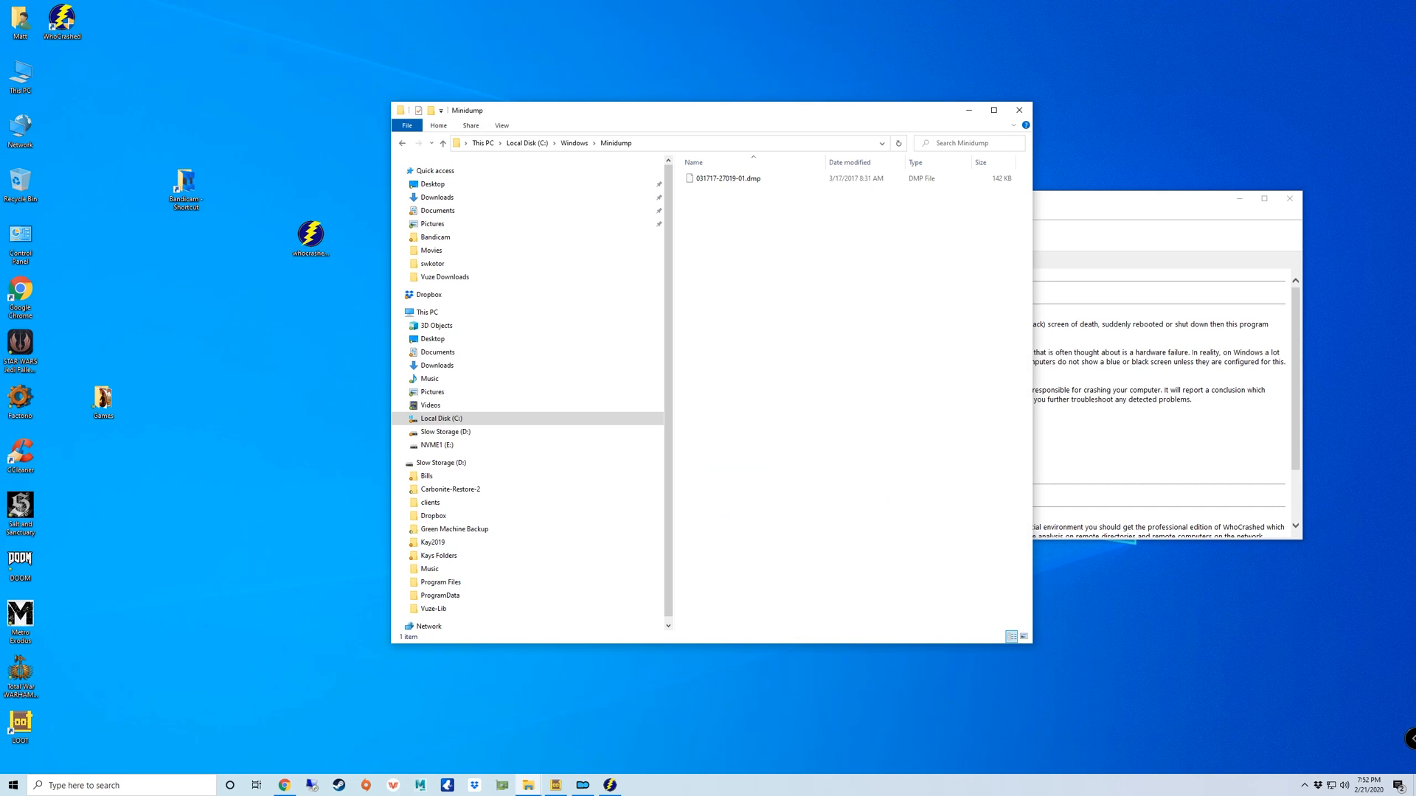
click(725, 178)
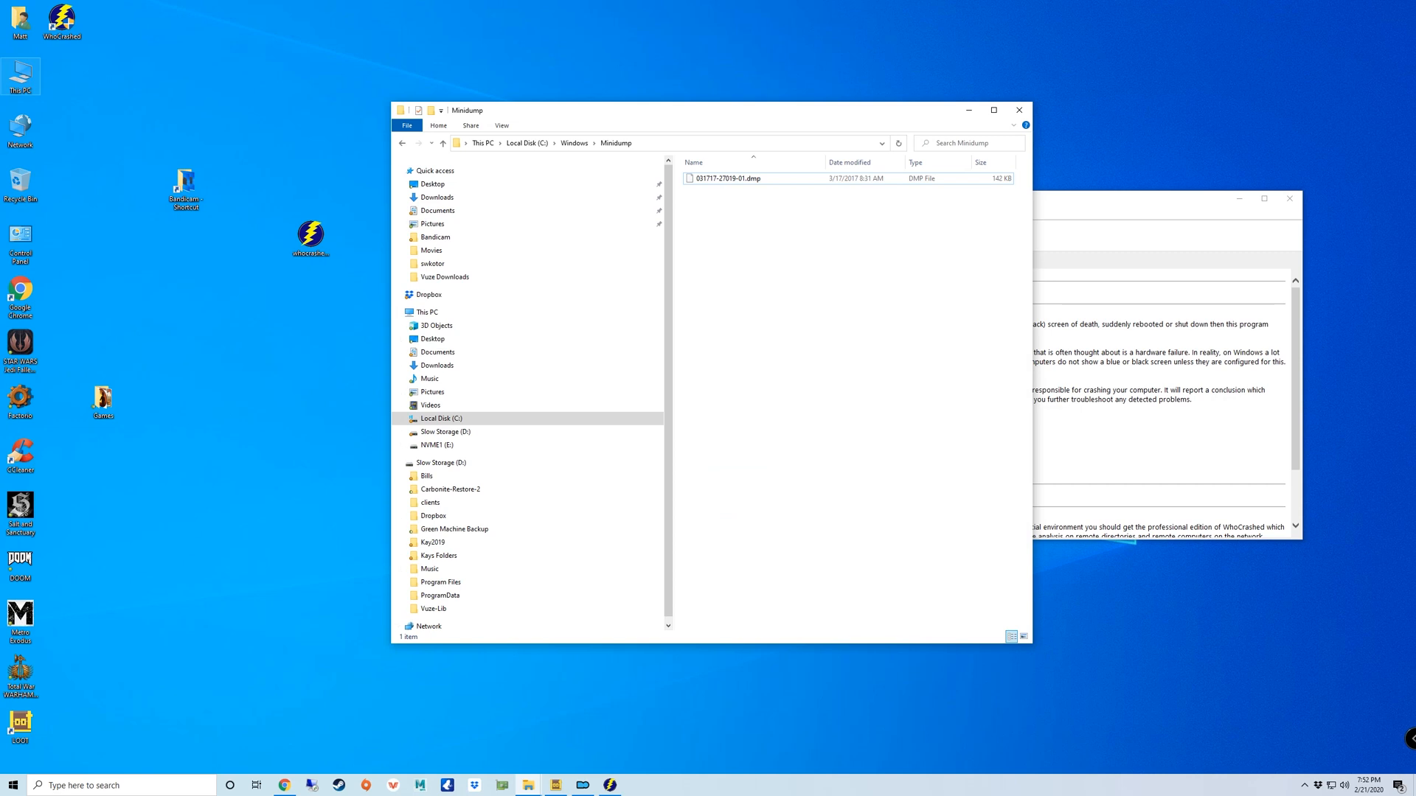
right_click(20, 76)
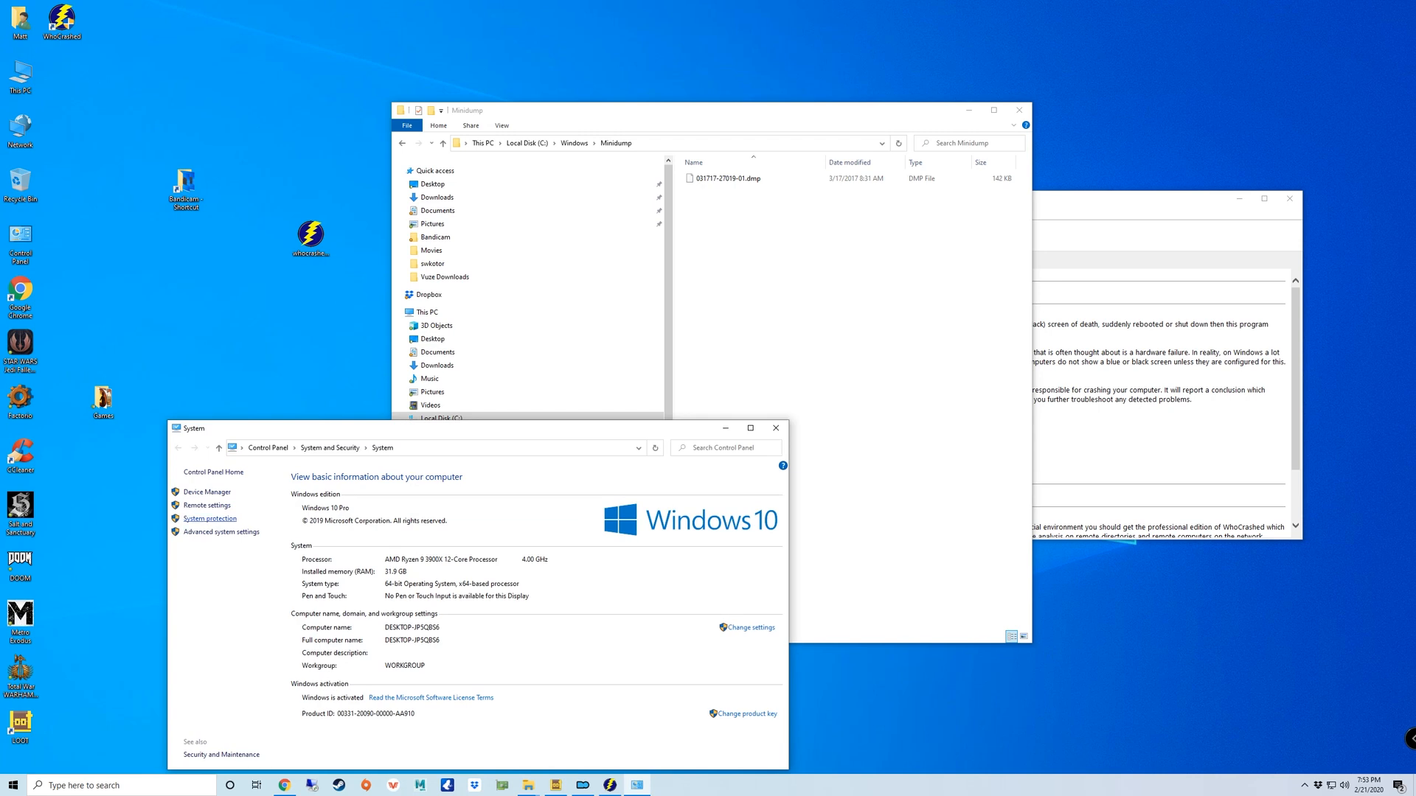
Open and close the System Protection settings for drive C:
click(209, 517)
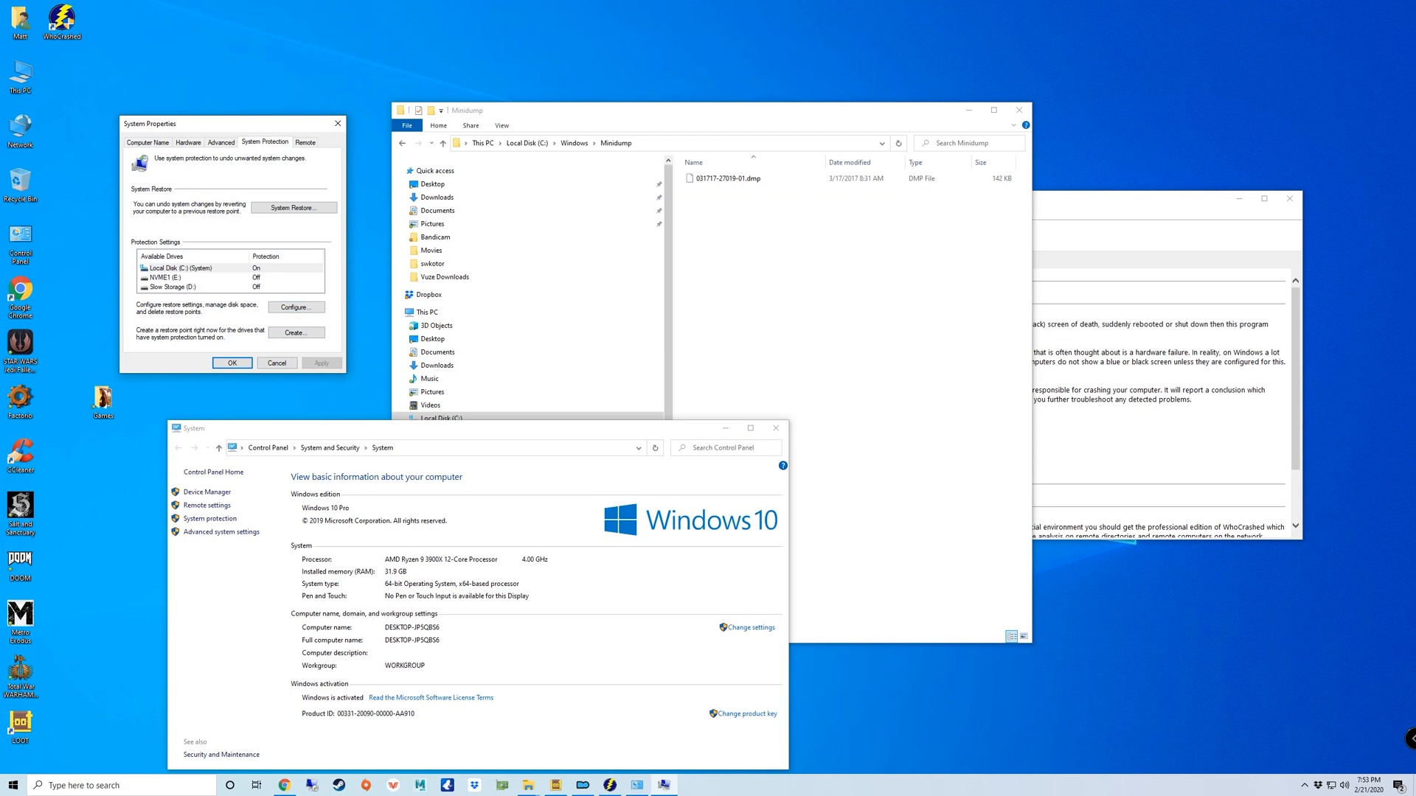
click(295, 306)
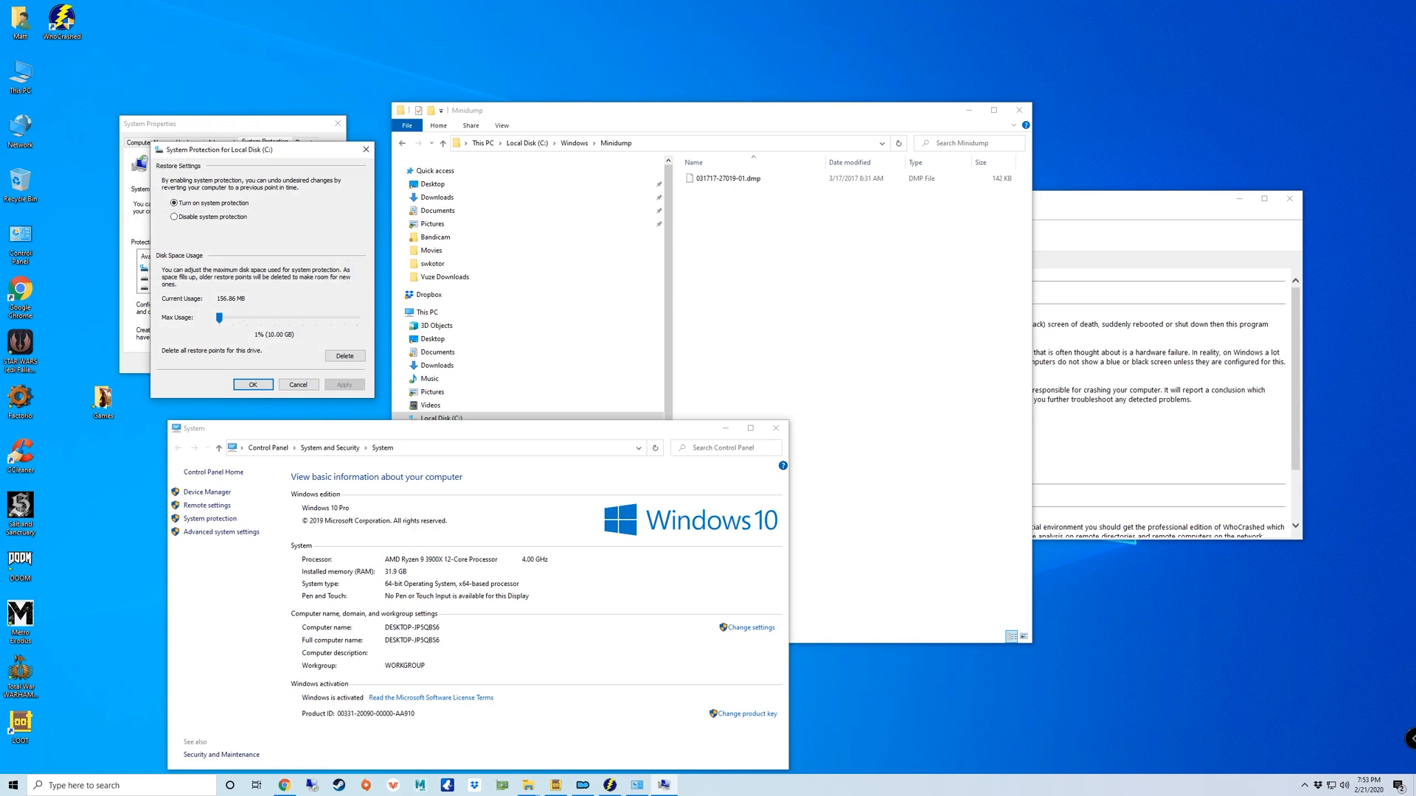
click(253, 383)
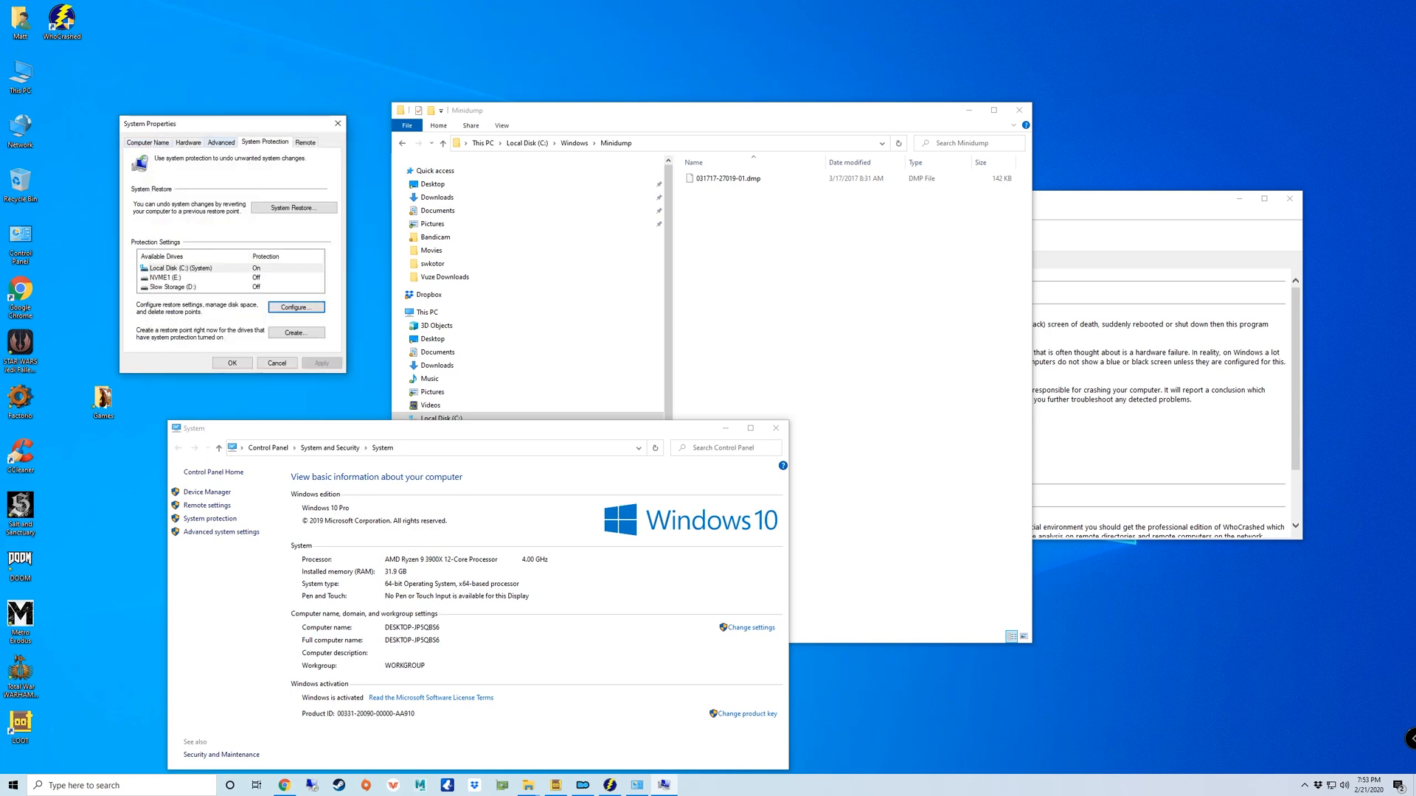
Set Startup and Recovery debugging information to Small memory dump
click(220, 142)
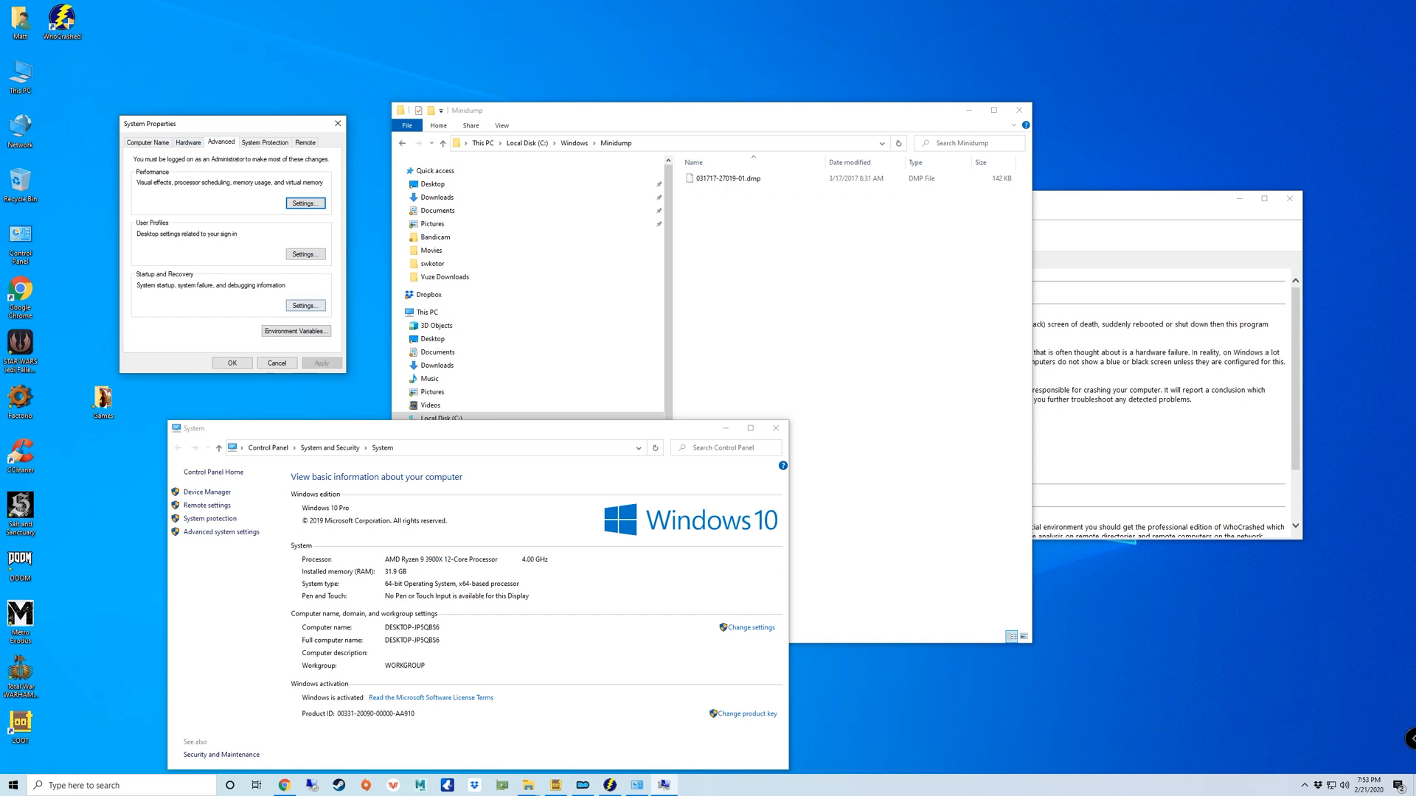
click(305, 305)
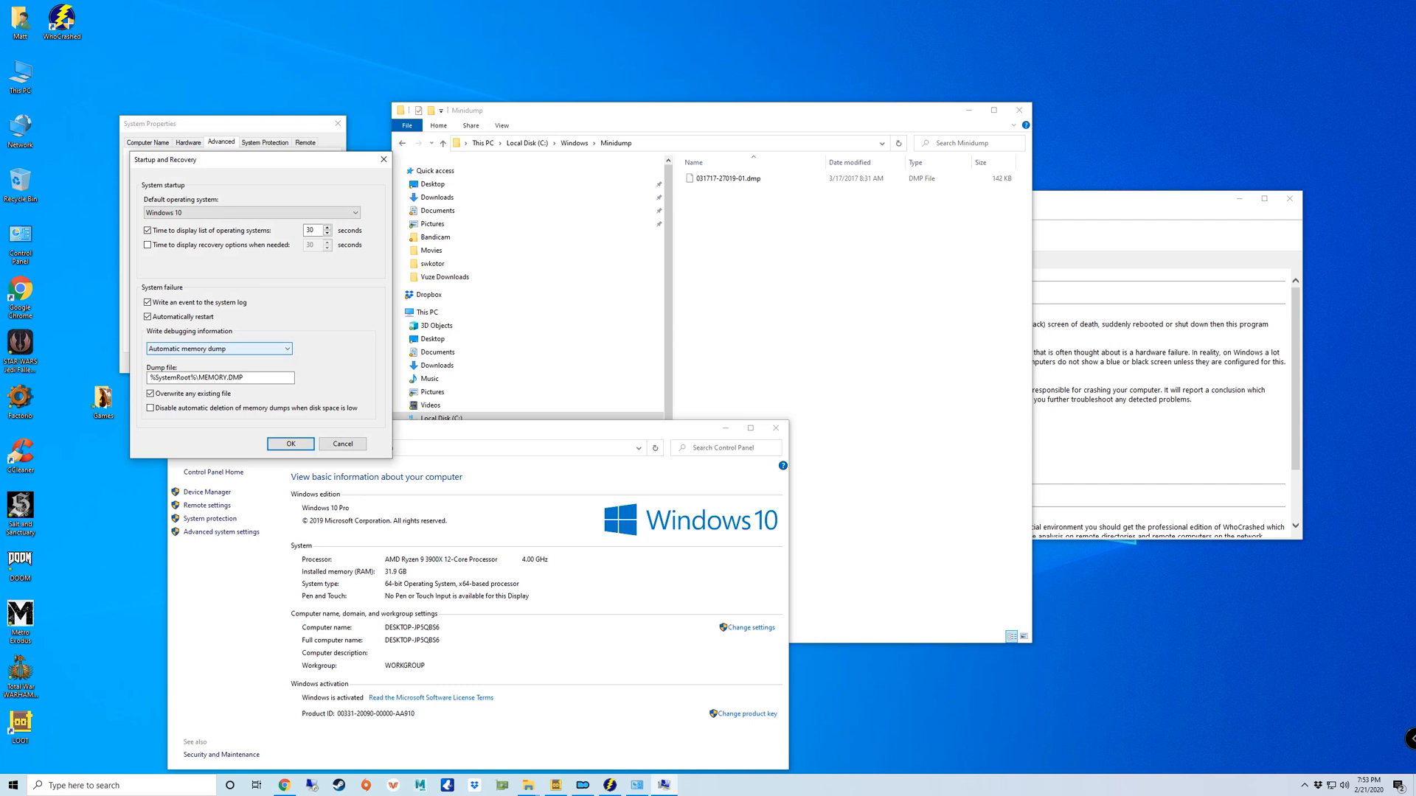
click(286, 348)
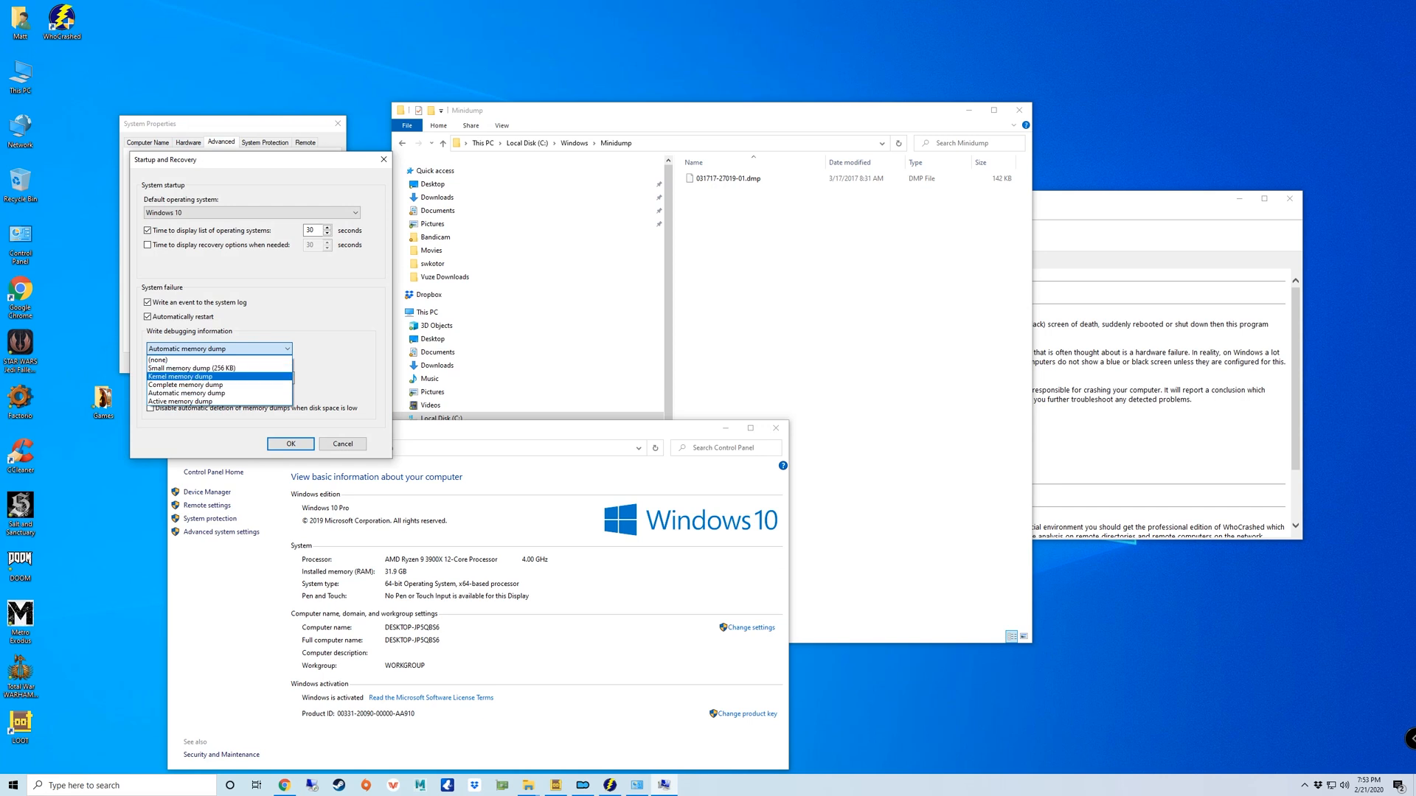
click(190, 369)
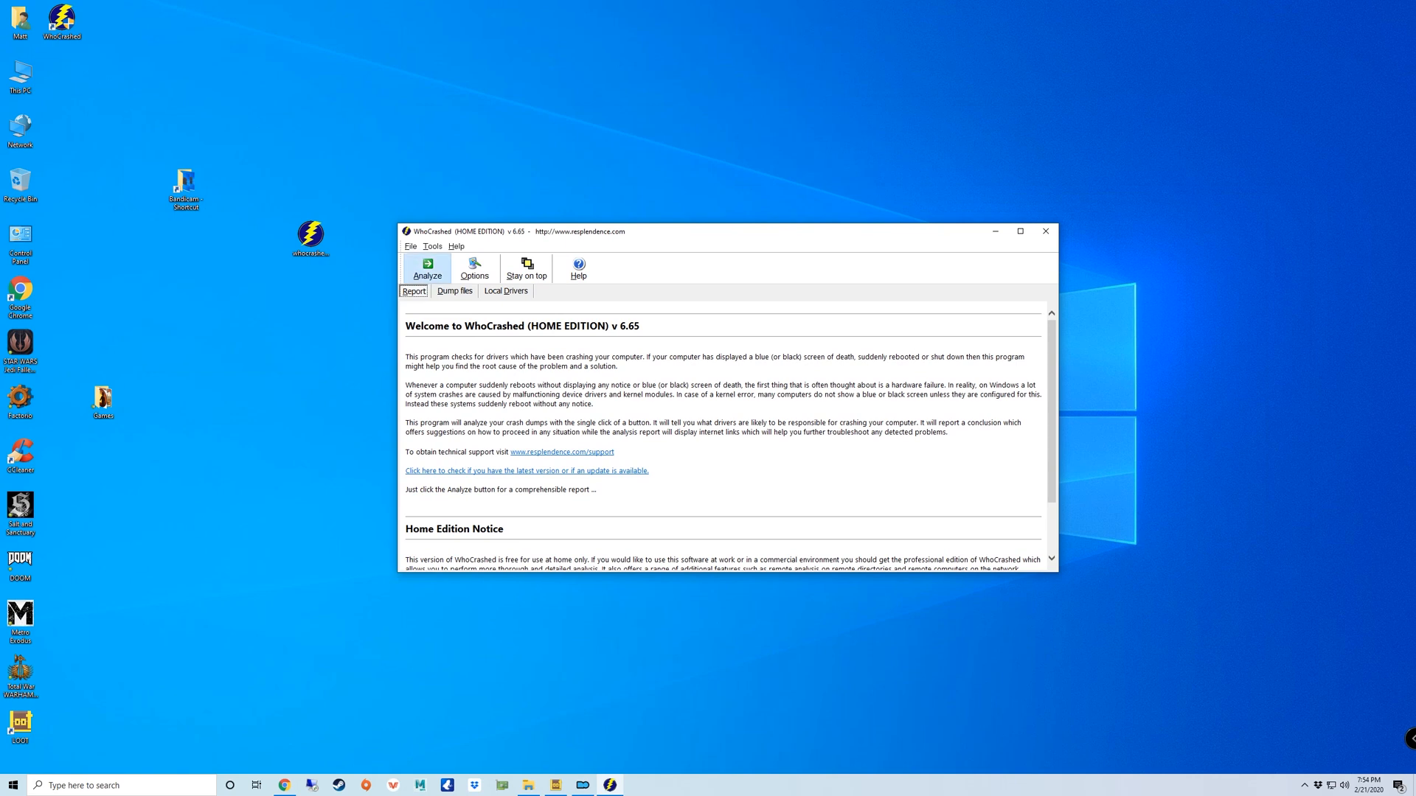
Analyze the crash dumps and follow the report's Google query link for tmevtmgr.sys
click(427, 266)
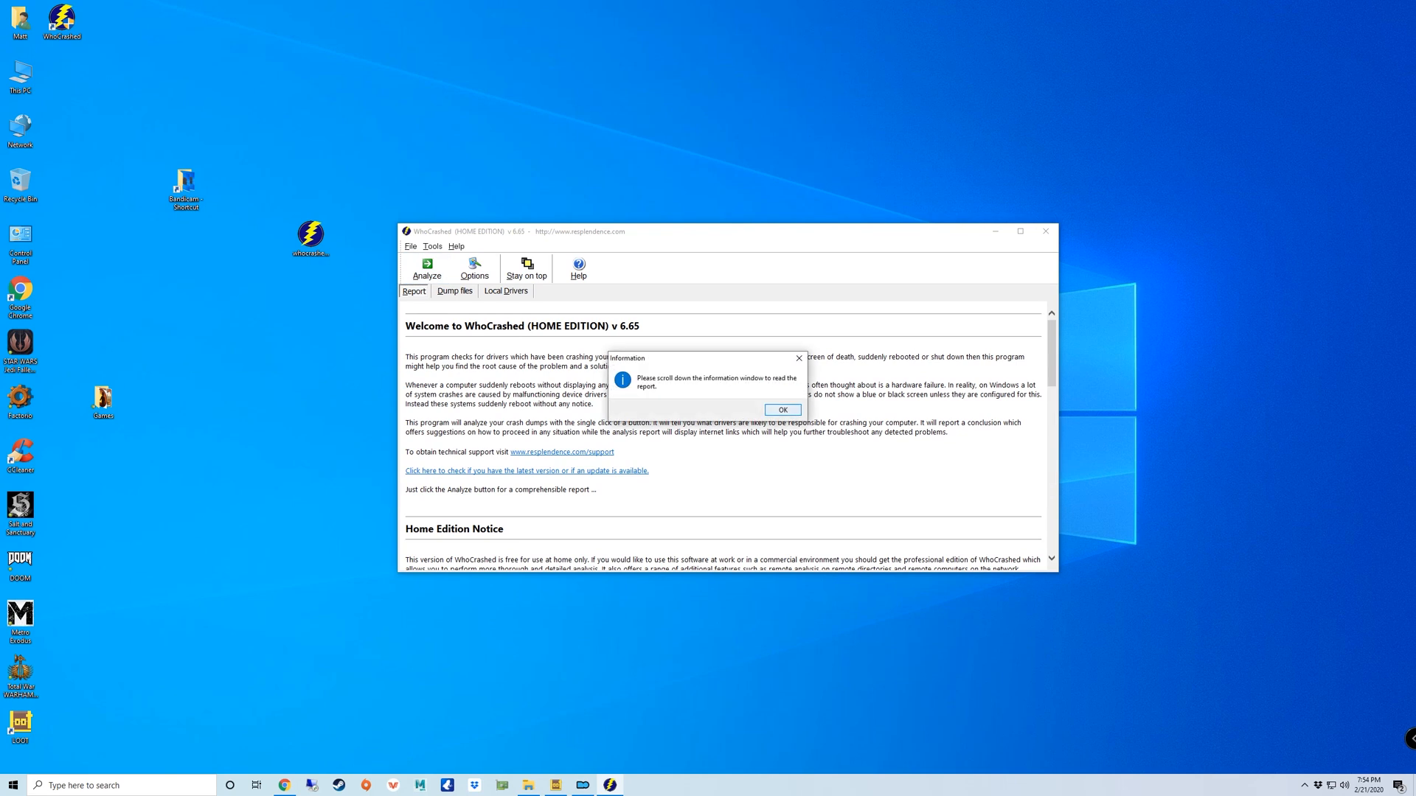
click(781, 409)
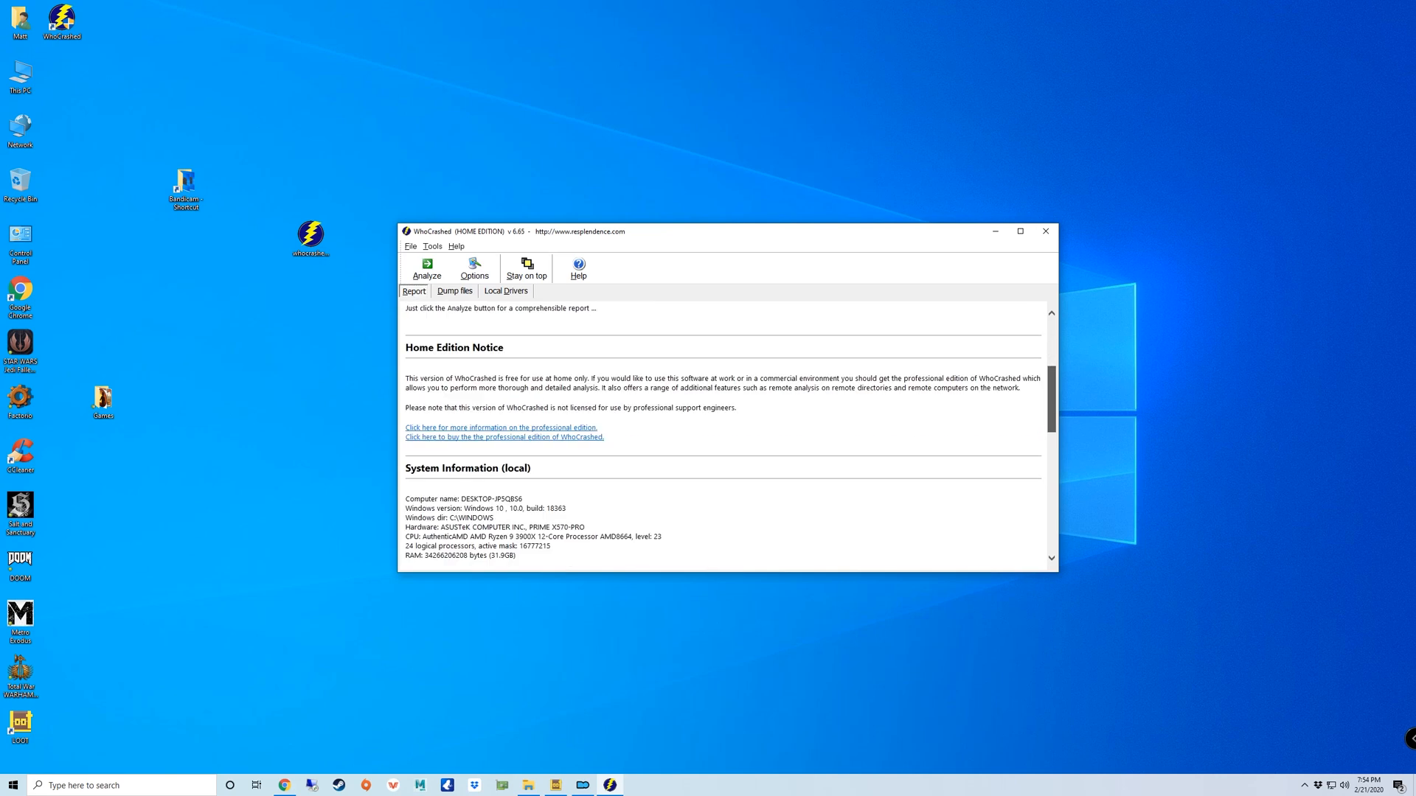
scroll(down, 3)
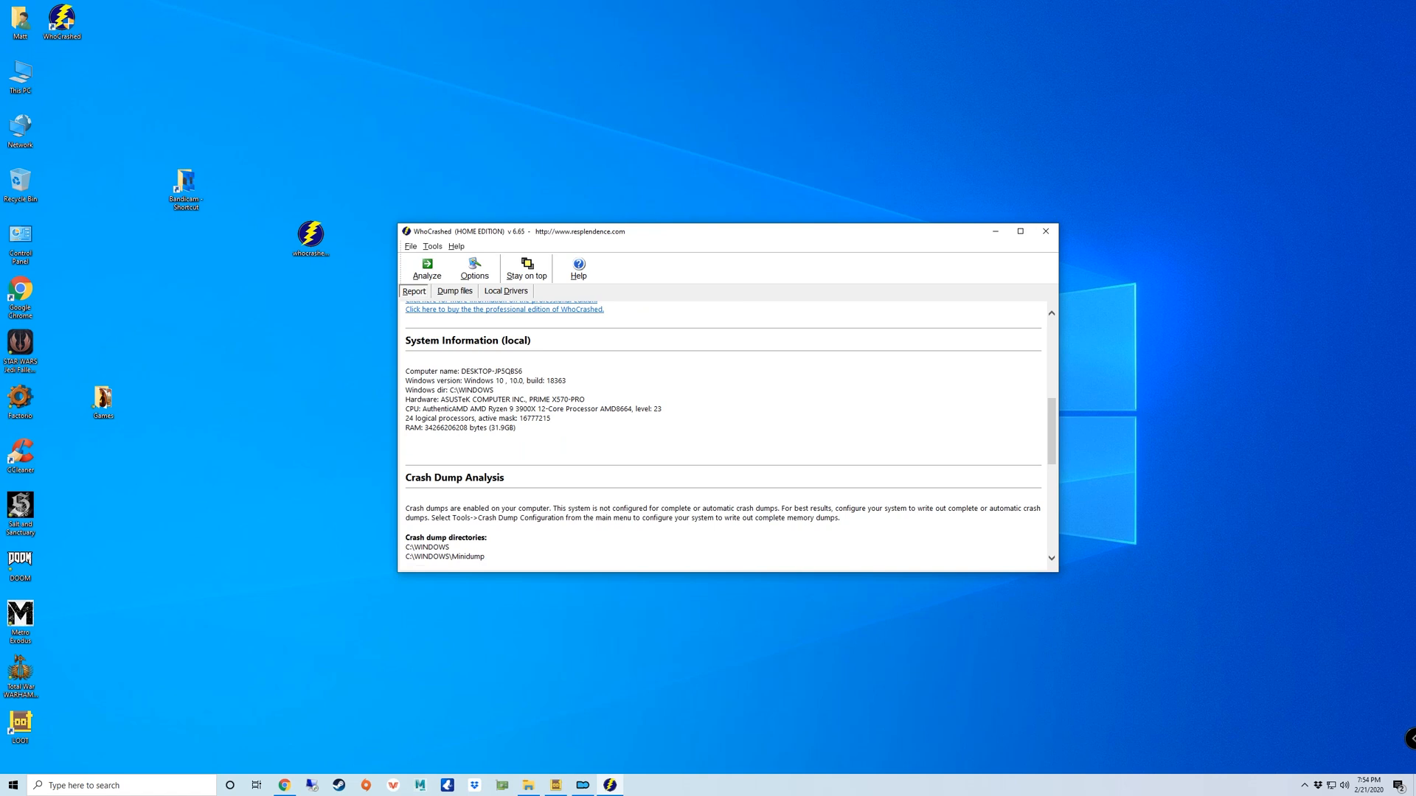
scroll(down, 3)
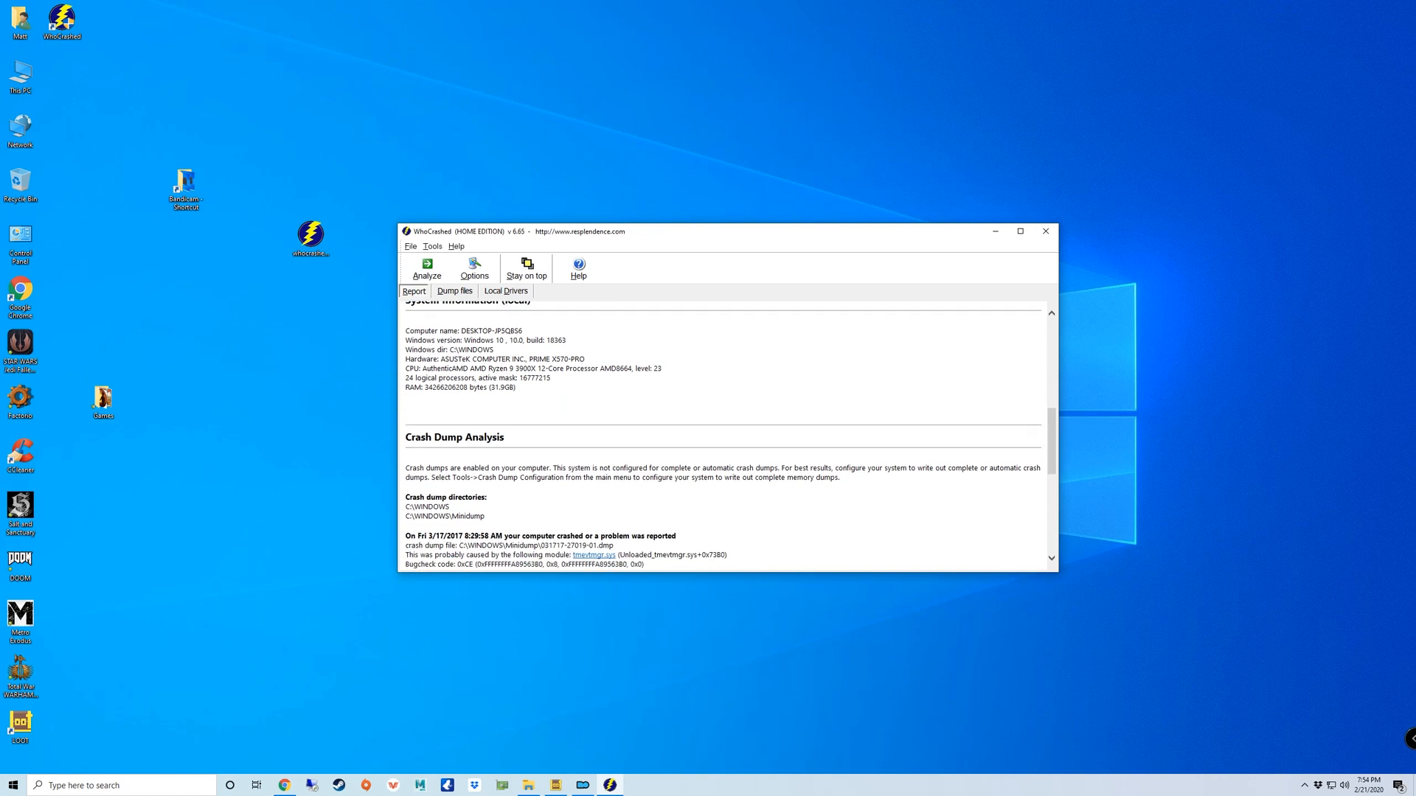
scroll(down, 3)
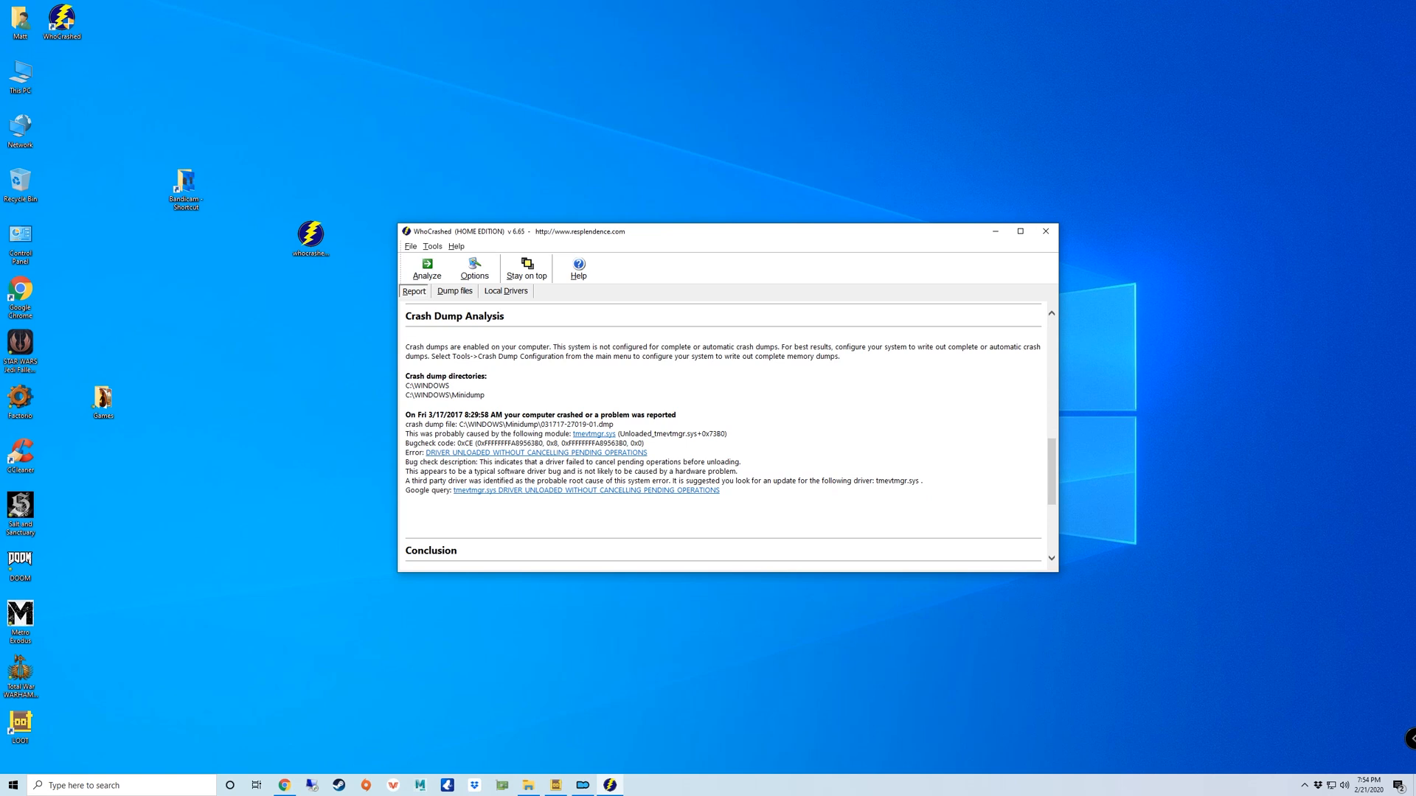
click(584, 491)
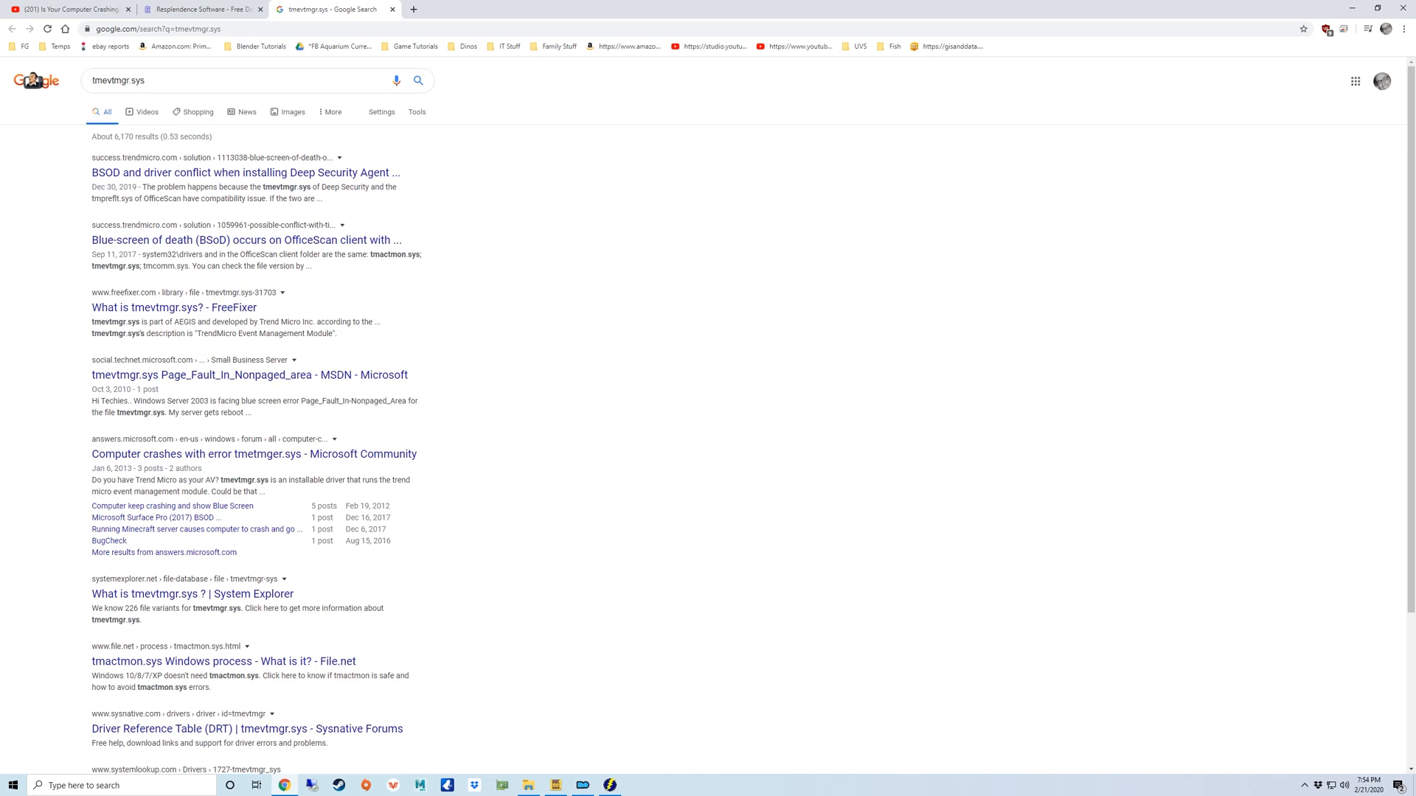
mouse_move(253, 454)
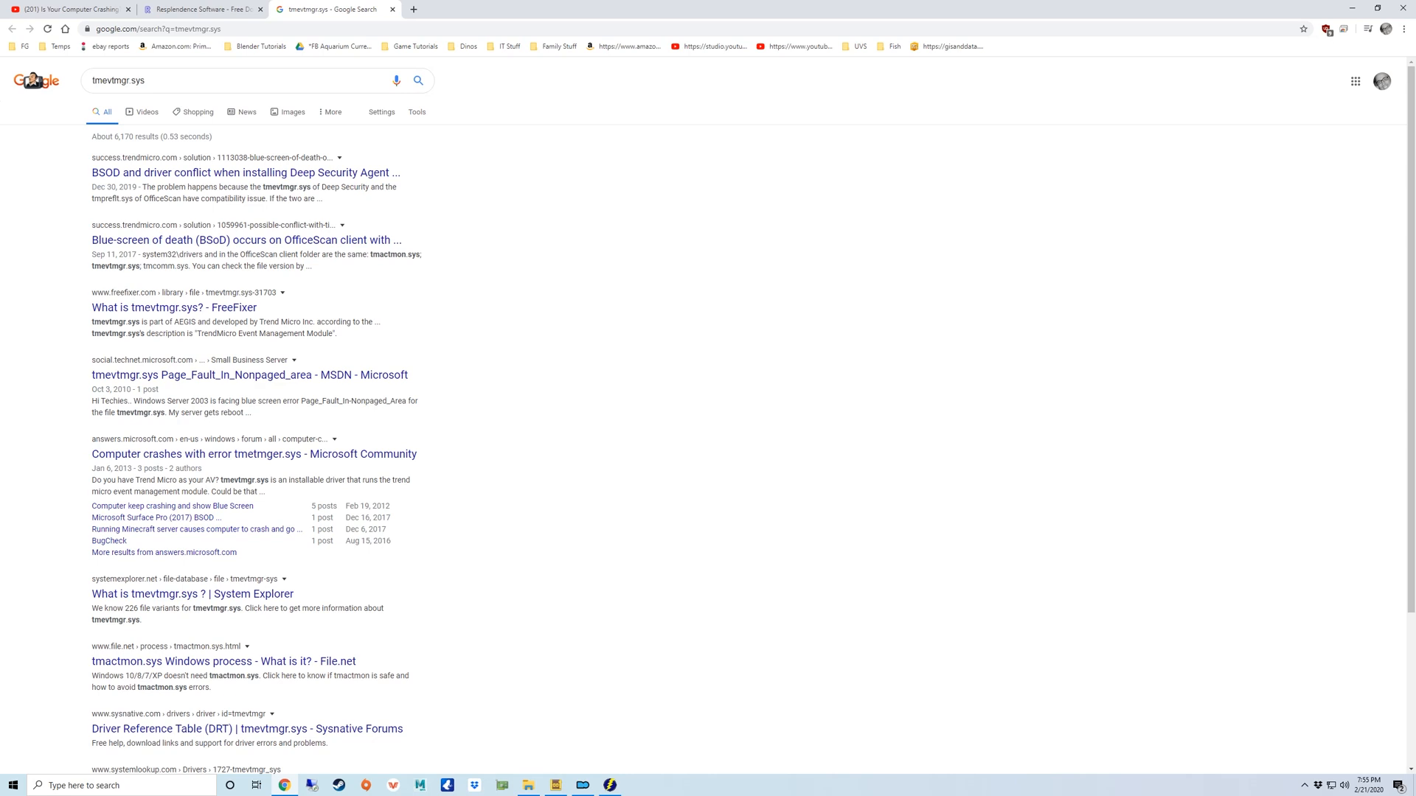
Scroll through the Google results describing tmevtmgr.sys as a Trend Micro driver
scroll(down, 3)
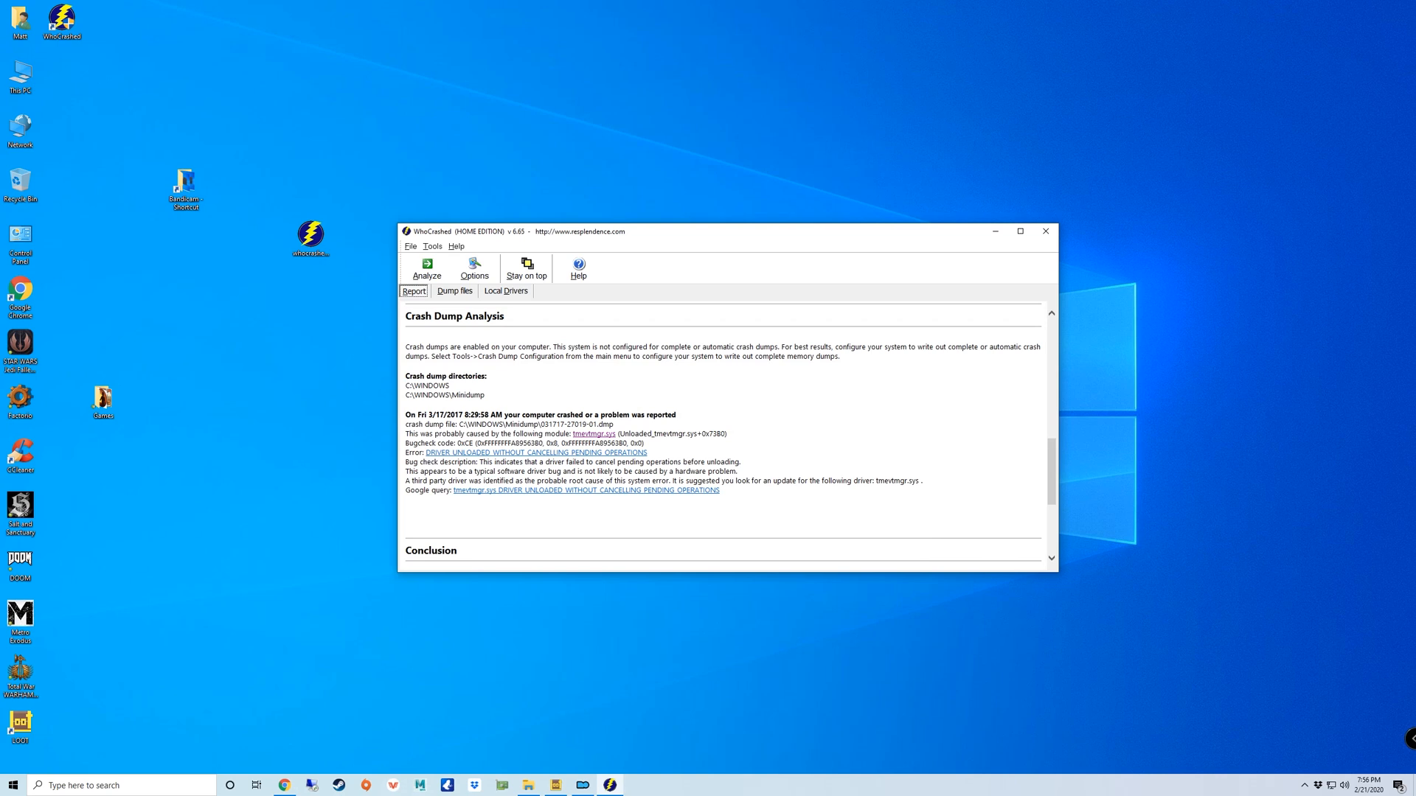
Review the report's conclusion blaming tmevtmgr.sys, then return to the YouTube crash tutorial
scroll(down, 3)
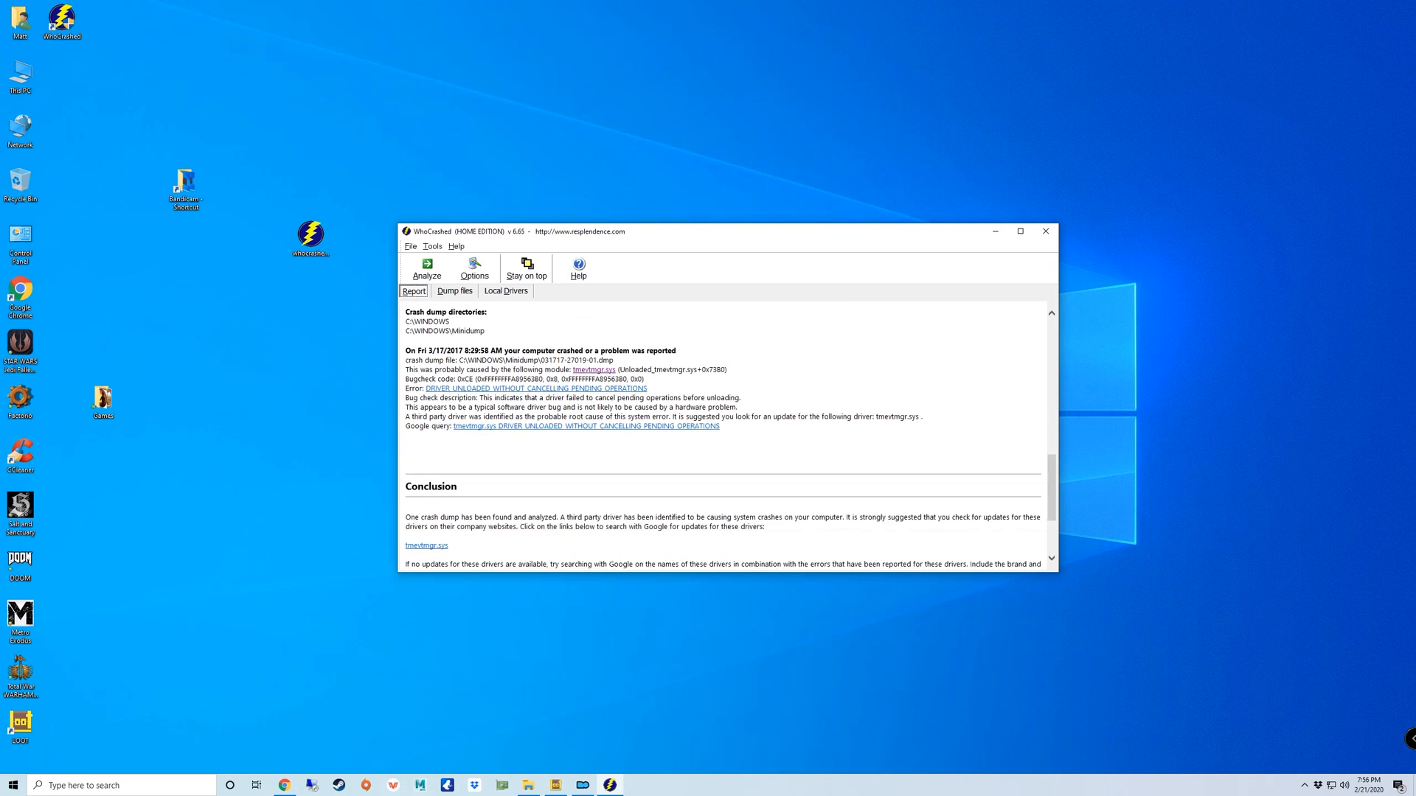
scroll(up, 3)
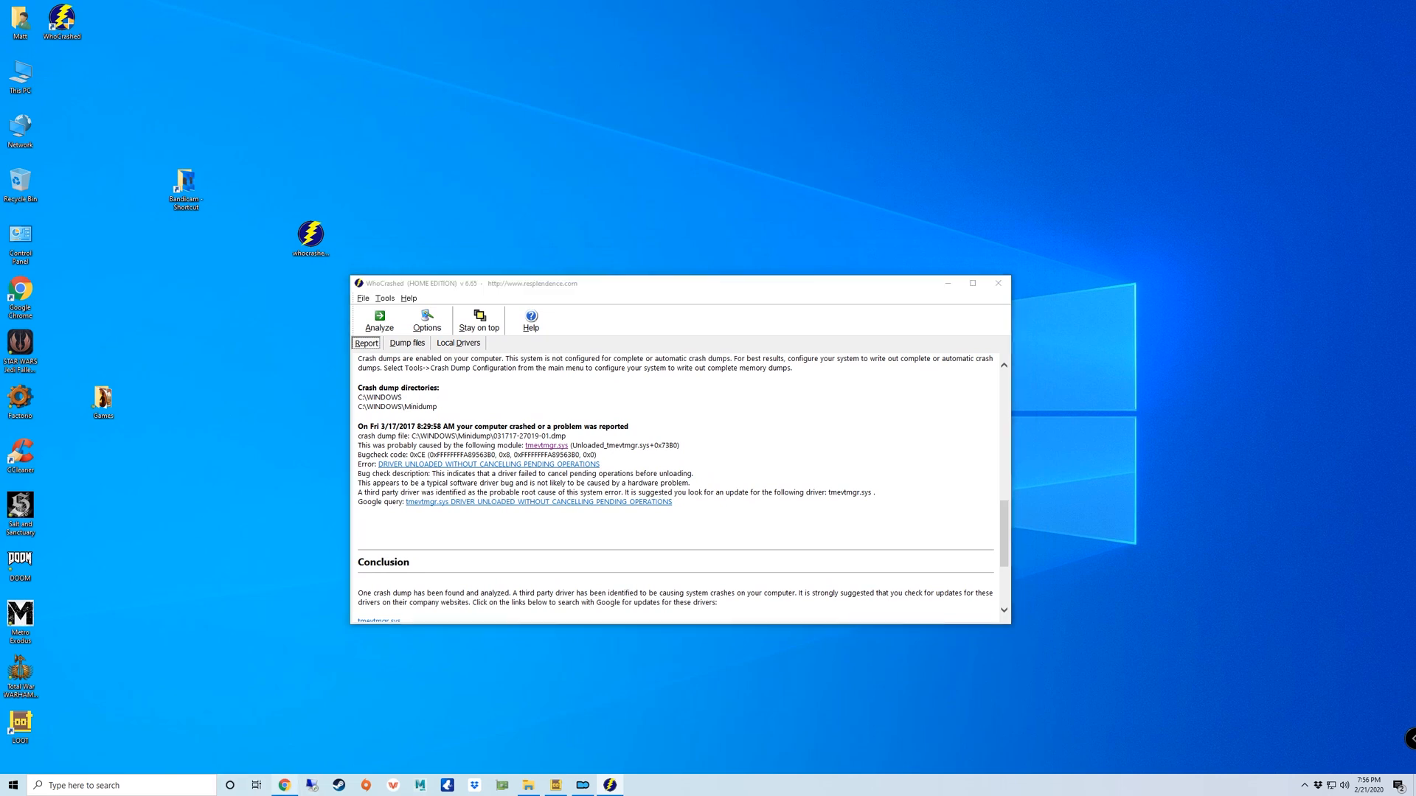
click(283, 785)
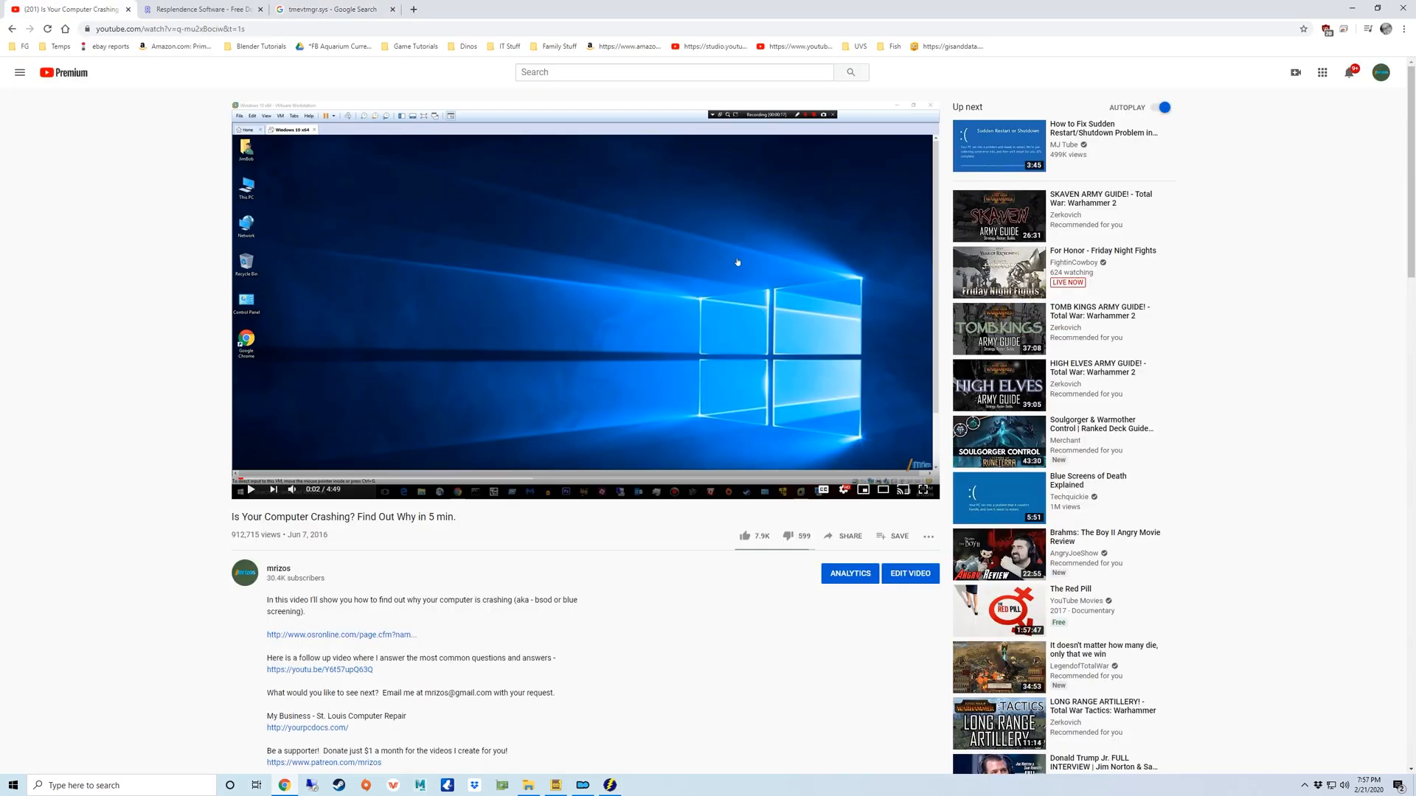